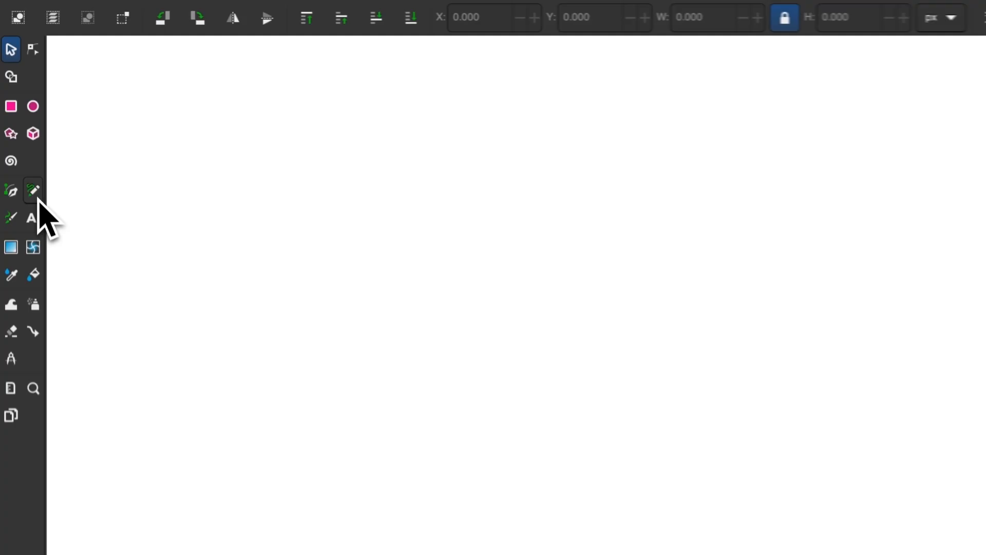
# Step: Draw a straight diagonal line with the Pencil tool in Regular Bezier mode
pyautogui.click(33, 191)
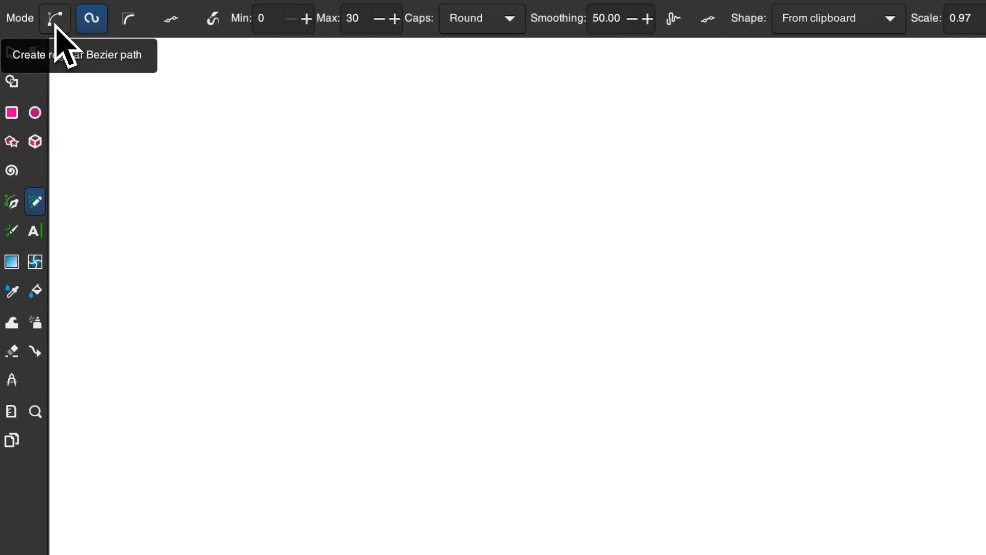
pyautogui.click(54, 18)
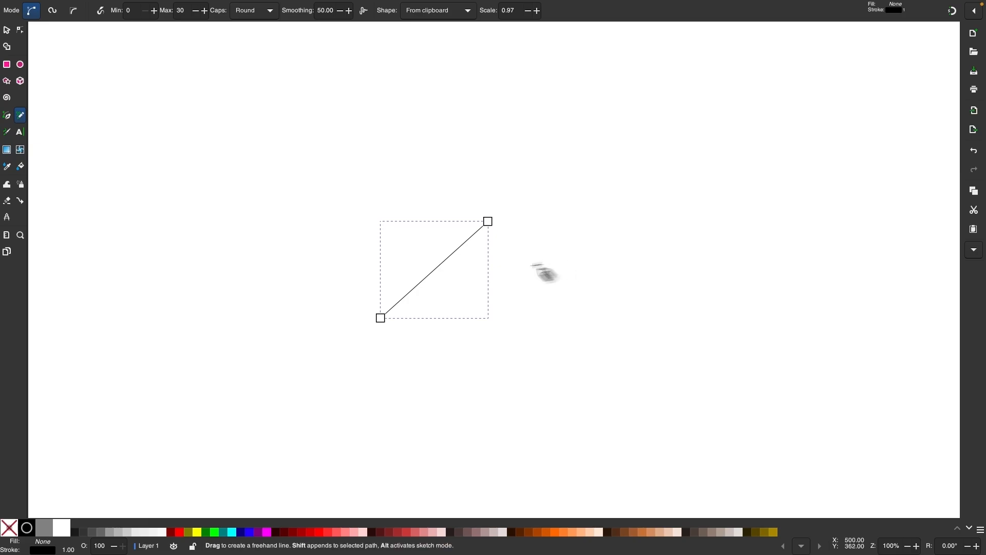
pyautogui.moveTo(468, 246)
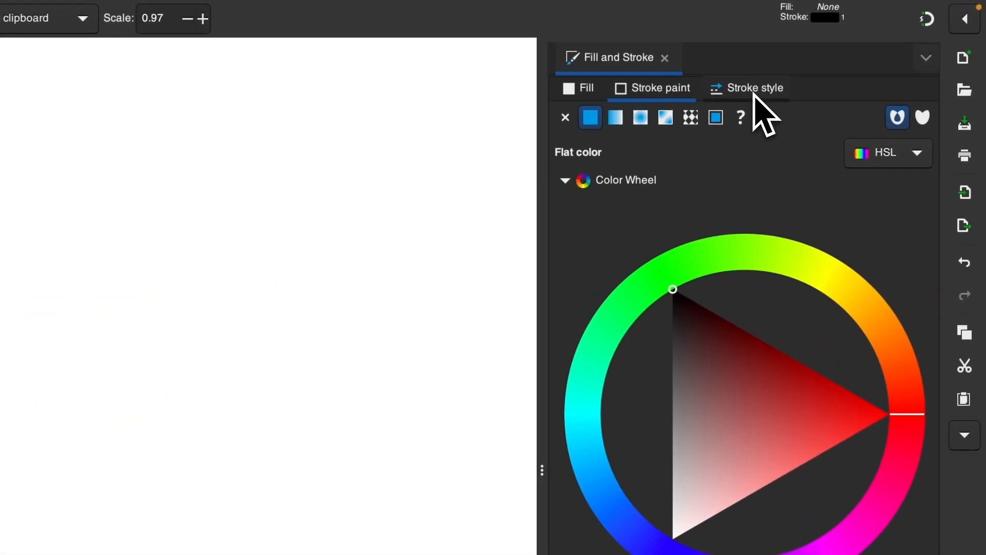
# Step: Raise the selected line's stroke width to about 35 px in Stroke style
pyautogui.click(752, 88)
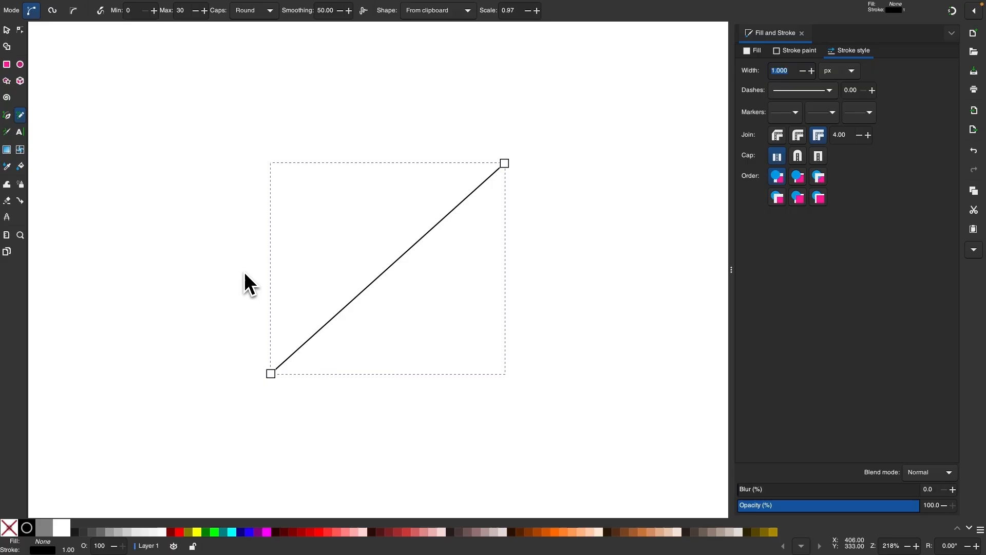
pyautogui.click(8, 30)
pyautogui.write('3.600')
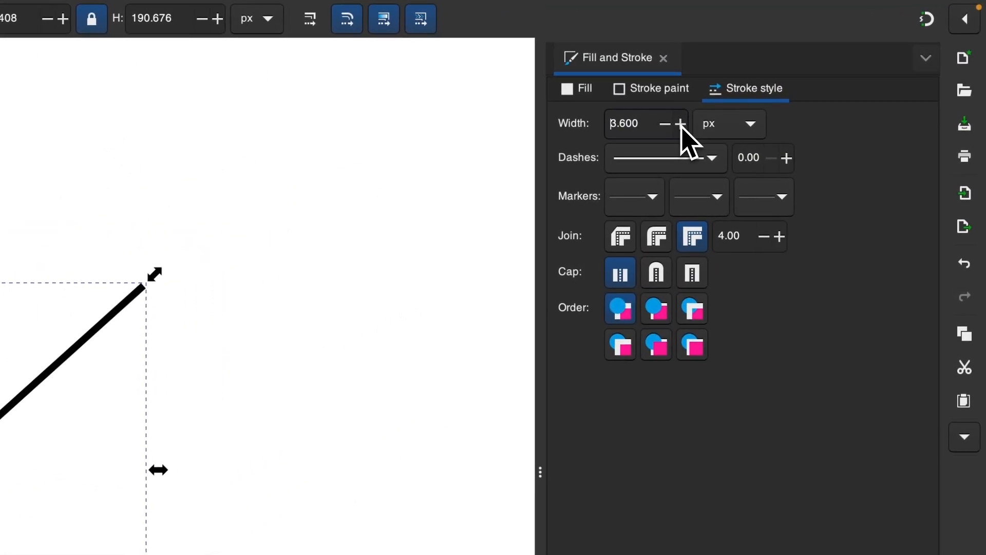
pyautogui.click(679, 123)
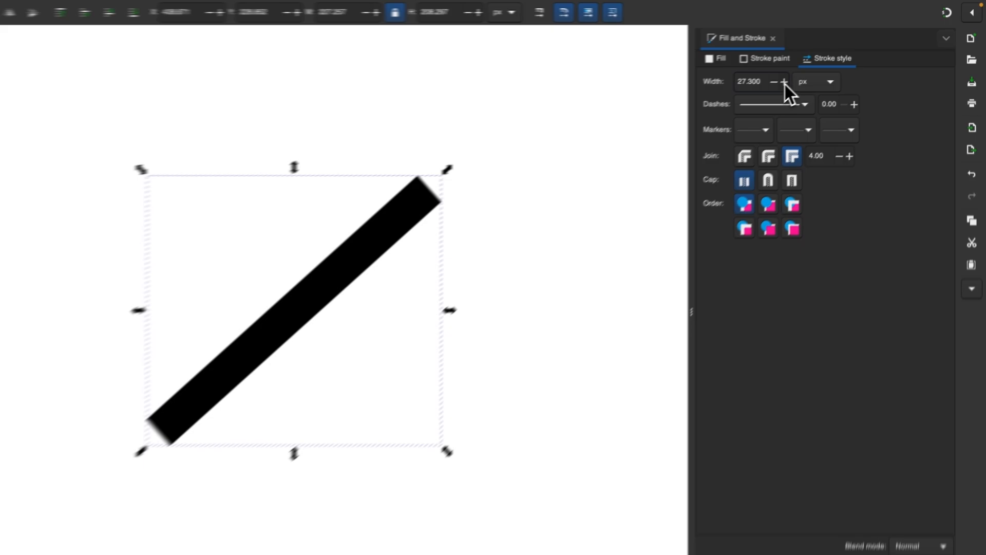
pyautogui.click(810, 70)
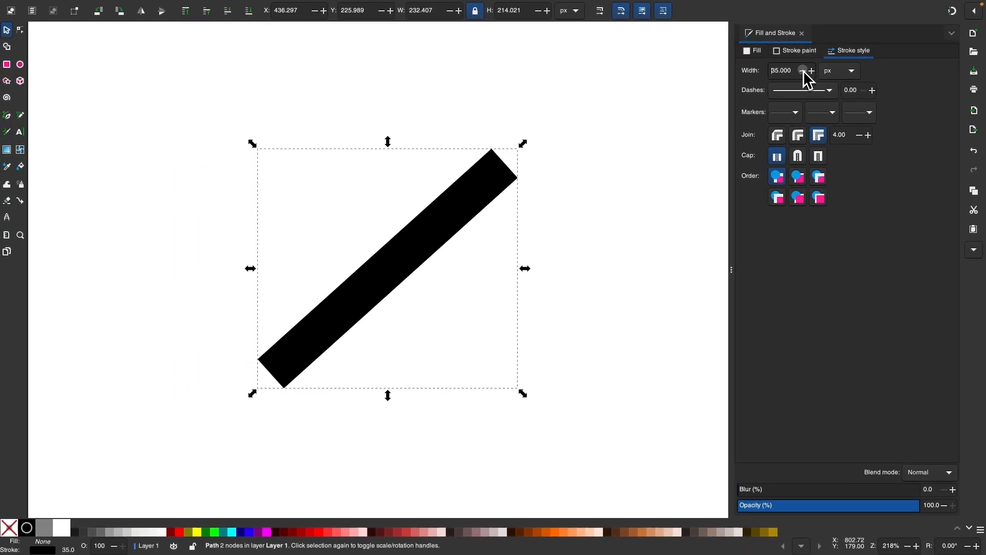
# Step: Lower the width slightly and cap the line's end with a triangle arrowhead at 0.65 size
pyautogui.click(802, 71)
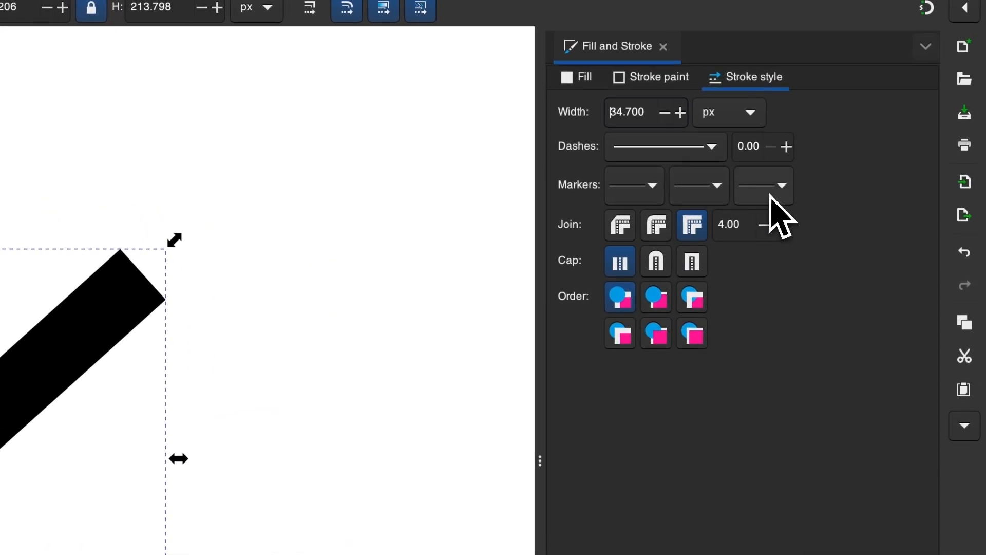
pyautogui.click(783, 185)
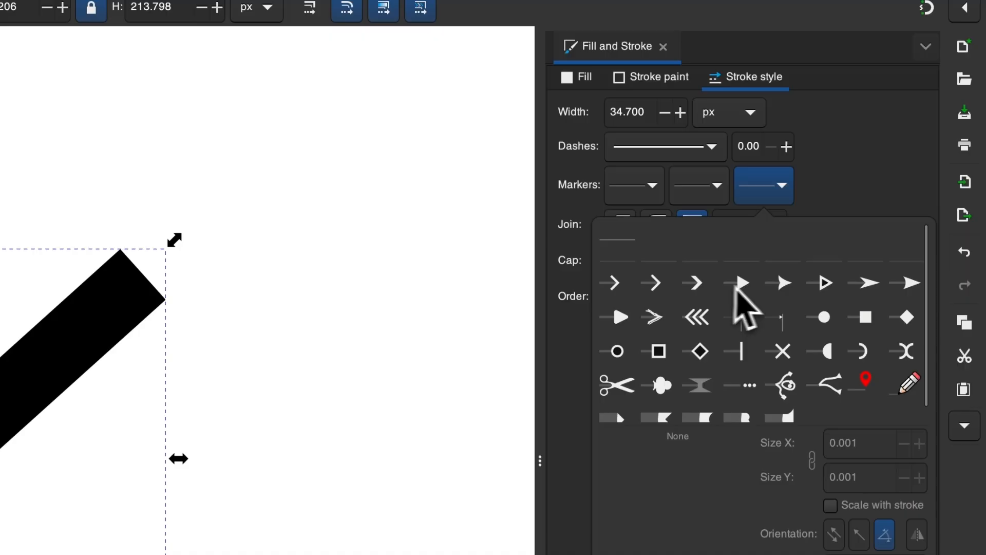
pyautogui.moveTo(915, 318)
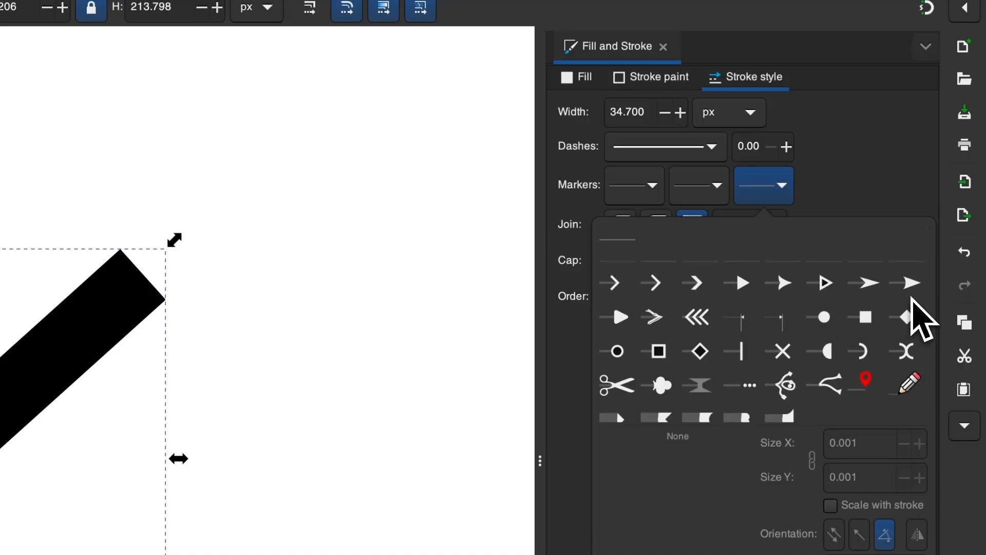
pyautogui.moveTo(746, 309)
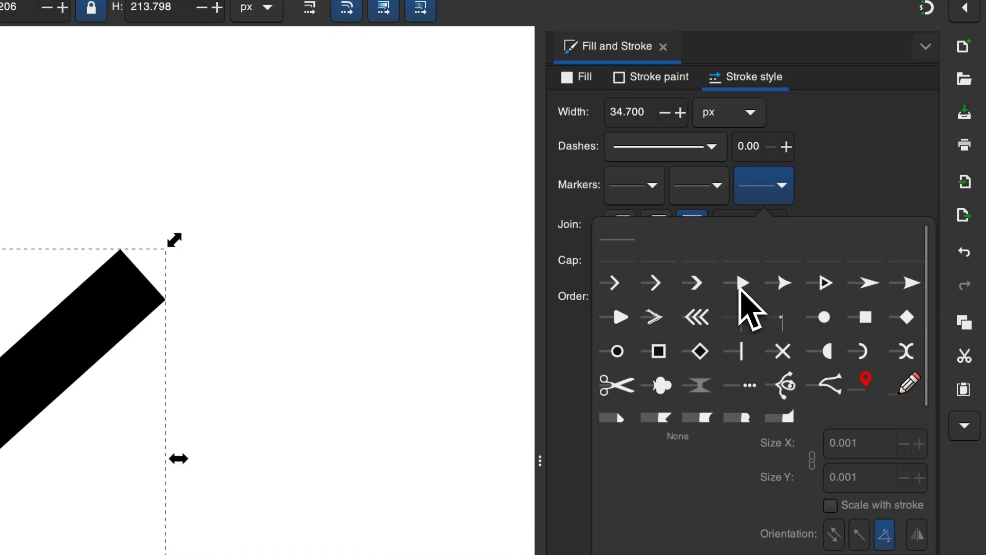
pyautogui.click(746, 281)
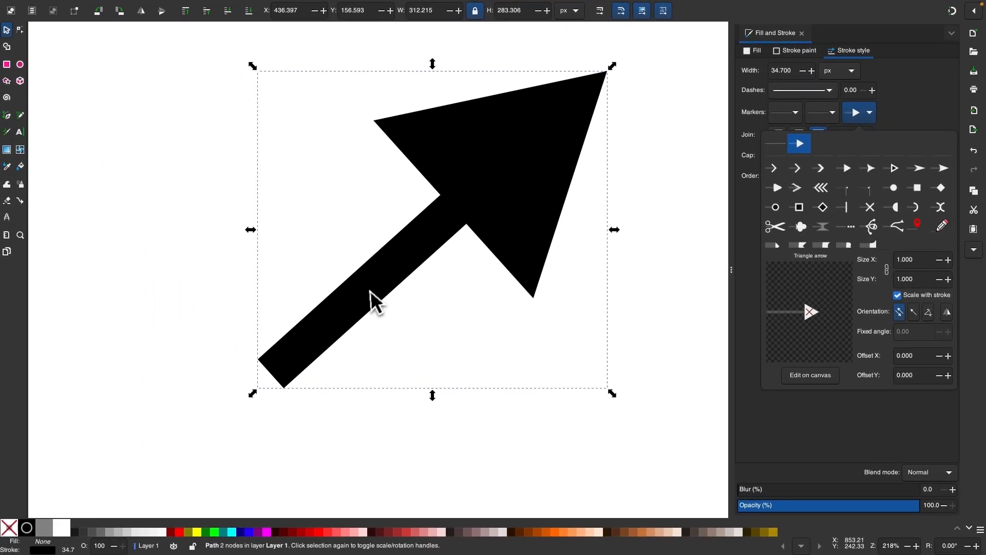
pyautogui.moveTo(515, 223)
pyautogui.write('0.650')
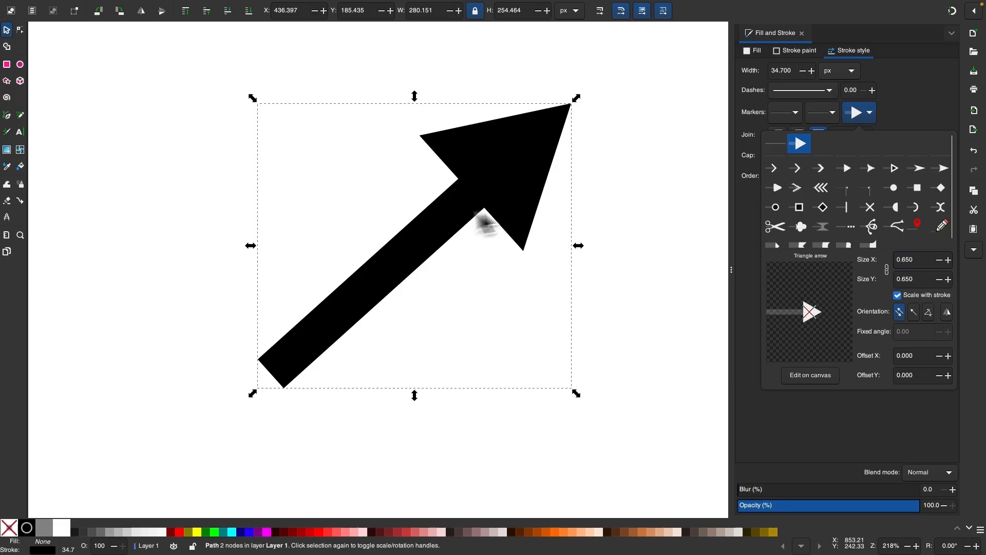
pyautogui.moveTo(936, 110)
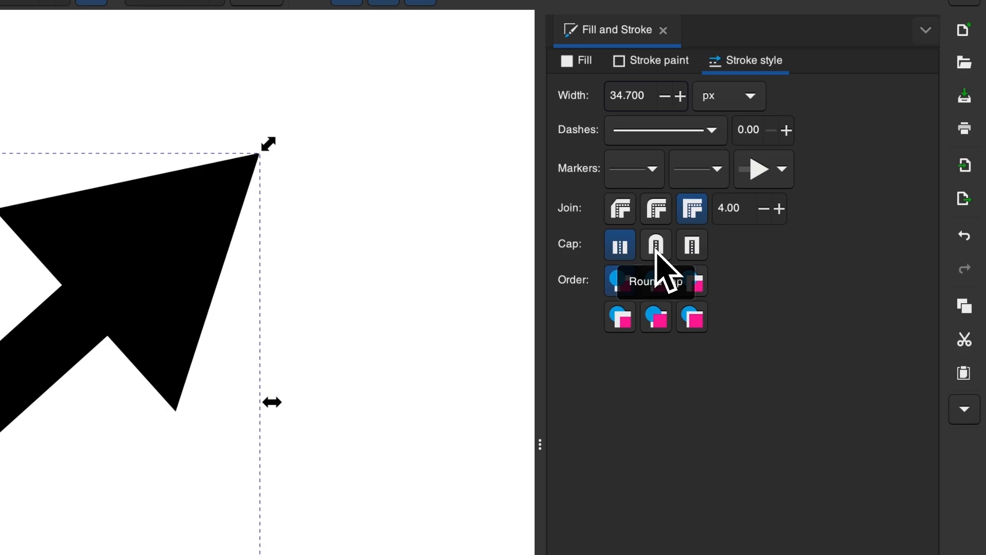
# Step: Give the arrow round caps so its tail and arrowhead tips are rounded
pyautogui.click(655, 244)
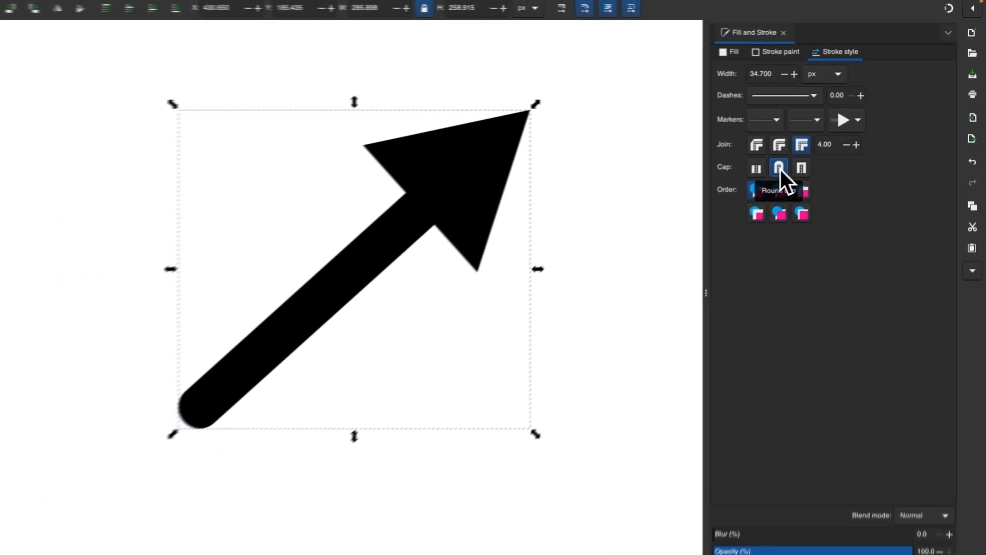
pyautogui.click(855, 112)
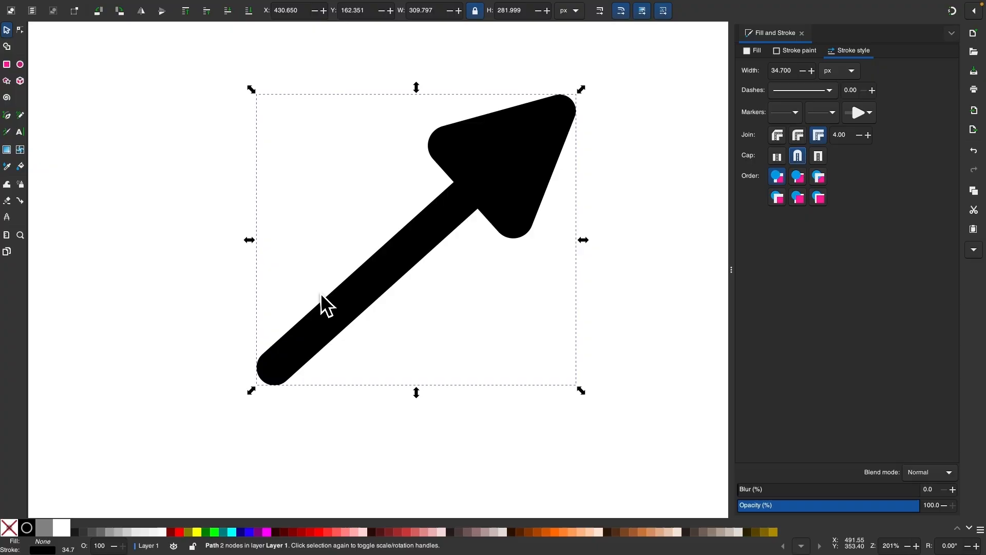
pyautogui.scroll(-3)
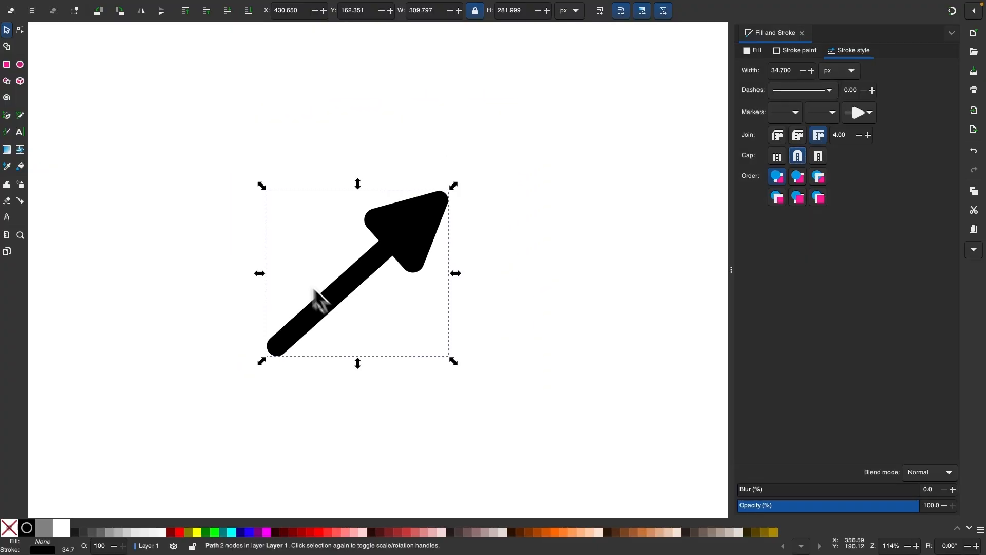
# Step: Edit the arrow's path nodes into a two-bend zigzag with rounded joins
pyautogui.click(7, 30)
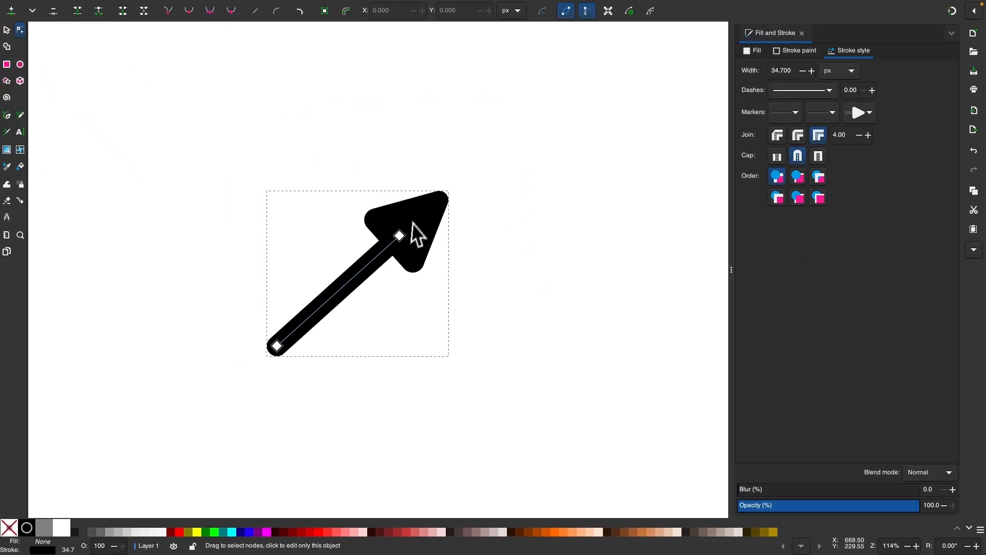
pyautogui.click(398, 236)
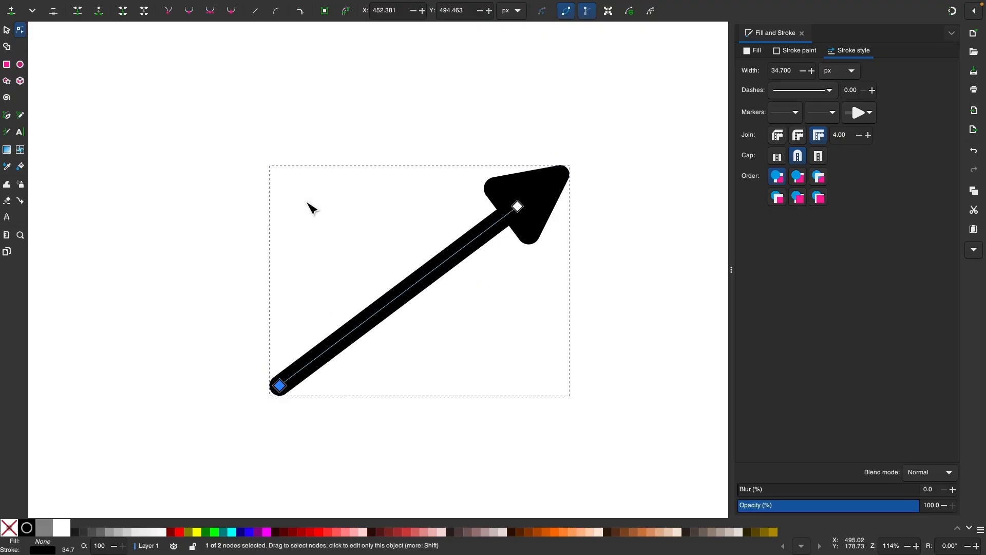
pyautogui.moveTo(337, 251)
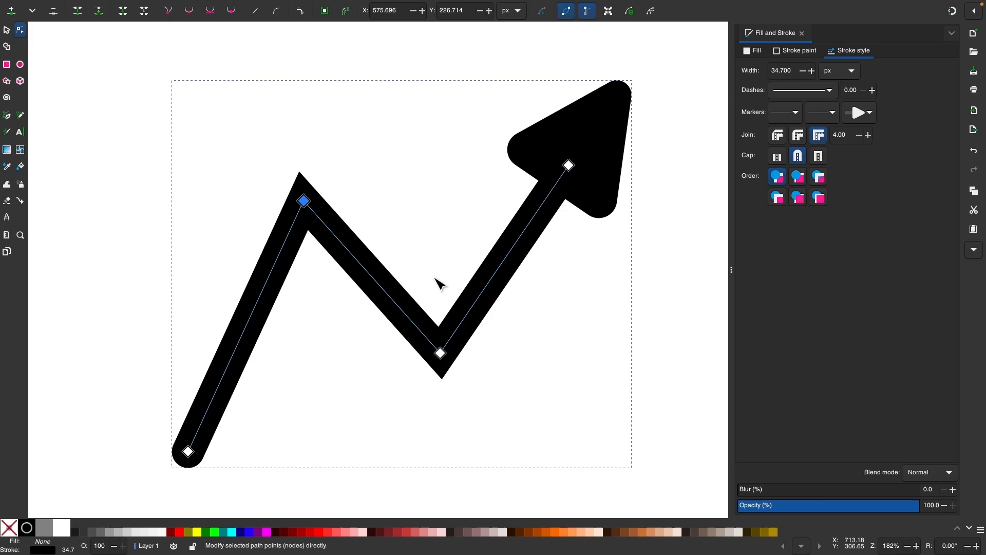
pyautogui.moveTo(301, 187)
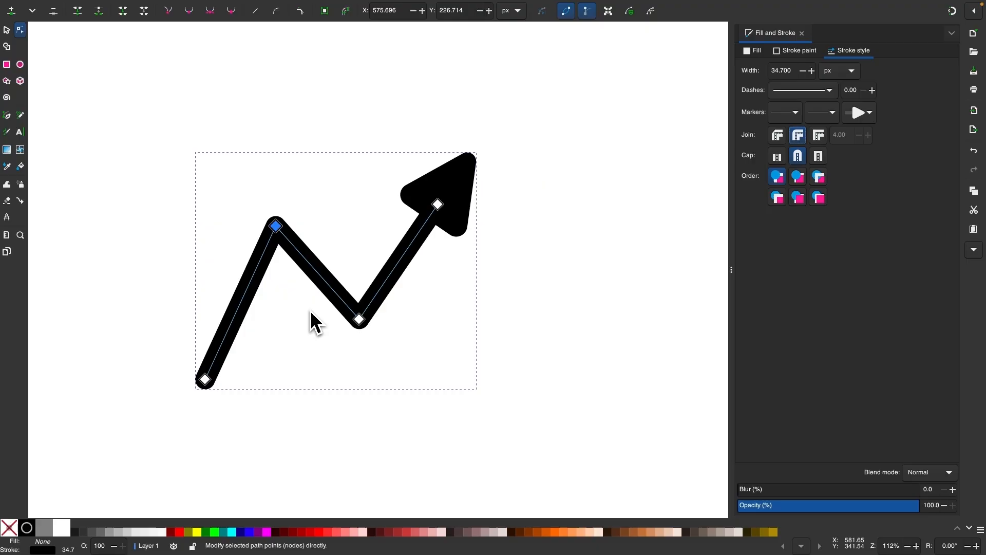
pyautogui.moveTo(814, 91)
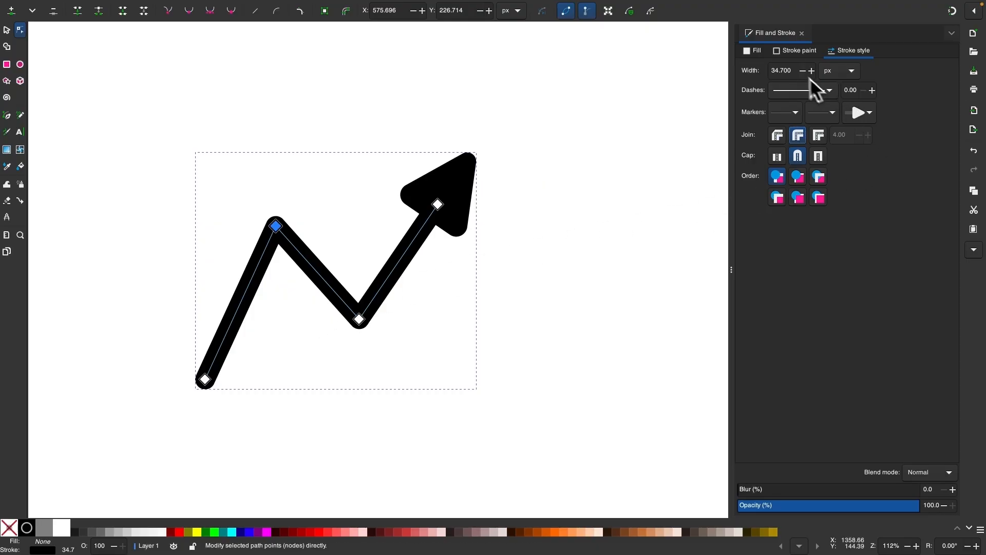
# Step: Paint the arrow's stroke red and scale it up by a corner handle
pyautogui.click(799, 50)
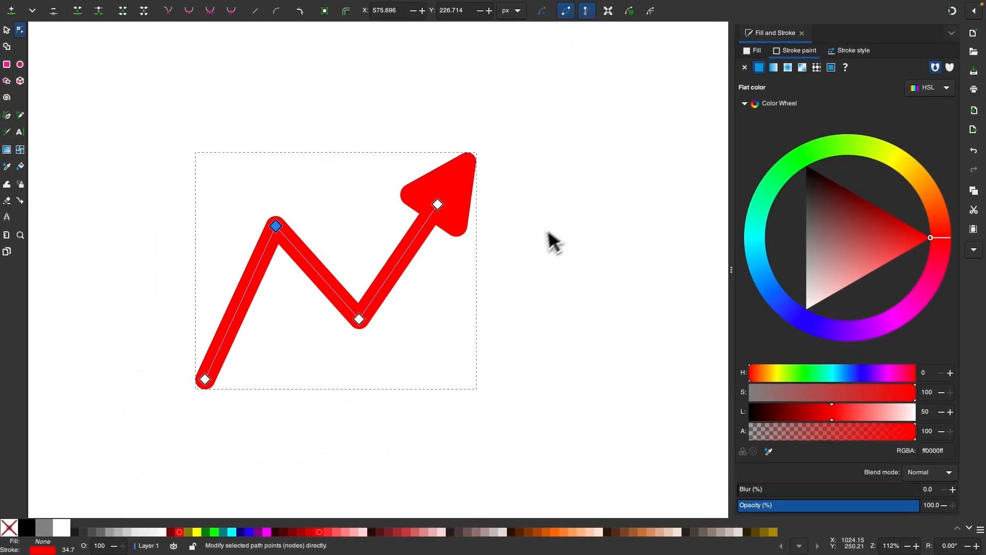
pyautogui.moveTo(22, 54)
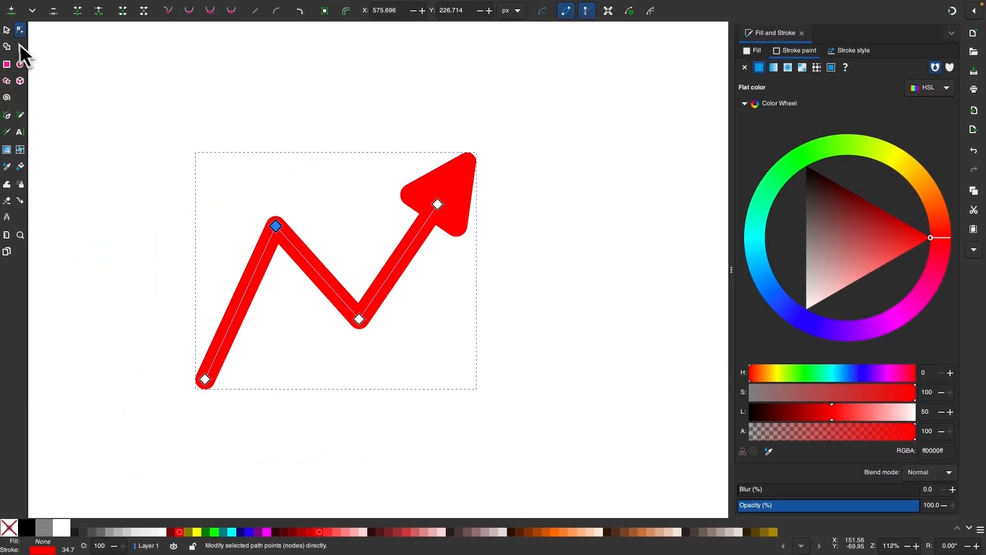
pyautogui.click(6, 30)
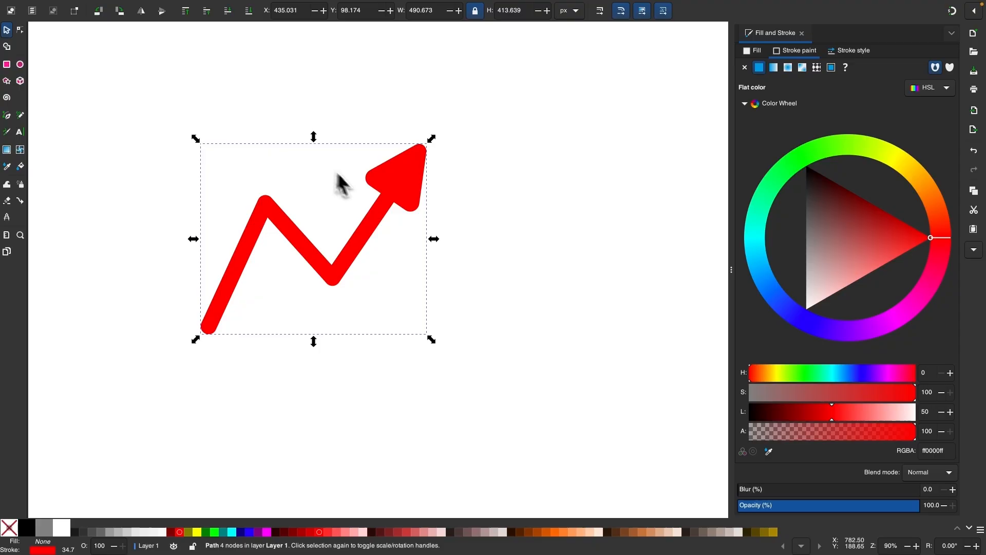
pyautogui.moveTo(445, 261)
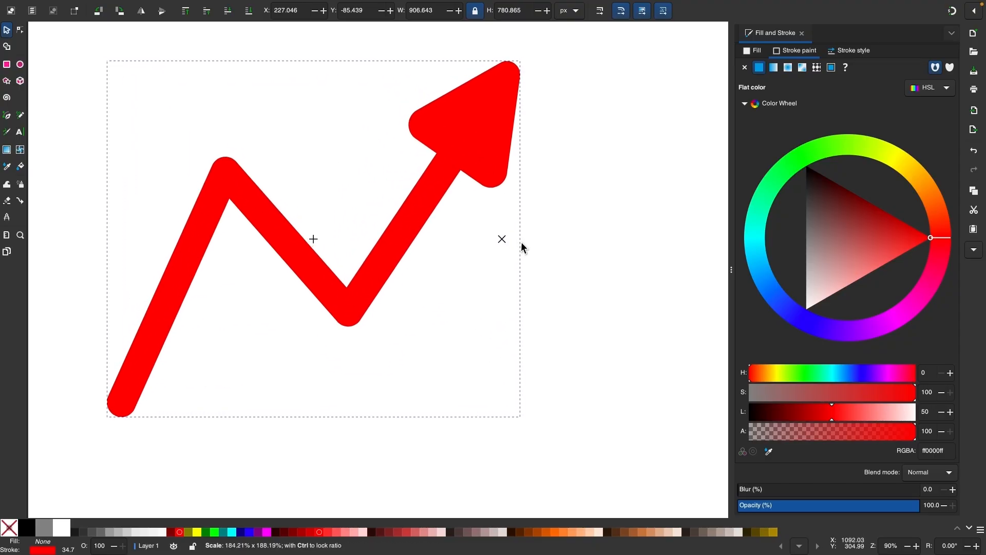
pyautogui.click(313, 239)
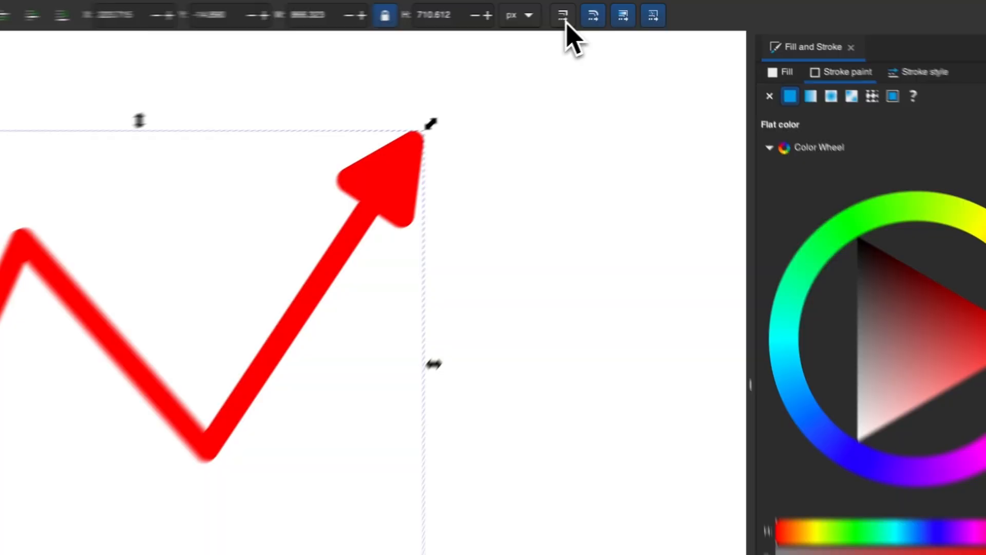
pyautogui.moveTo(558, 15)
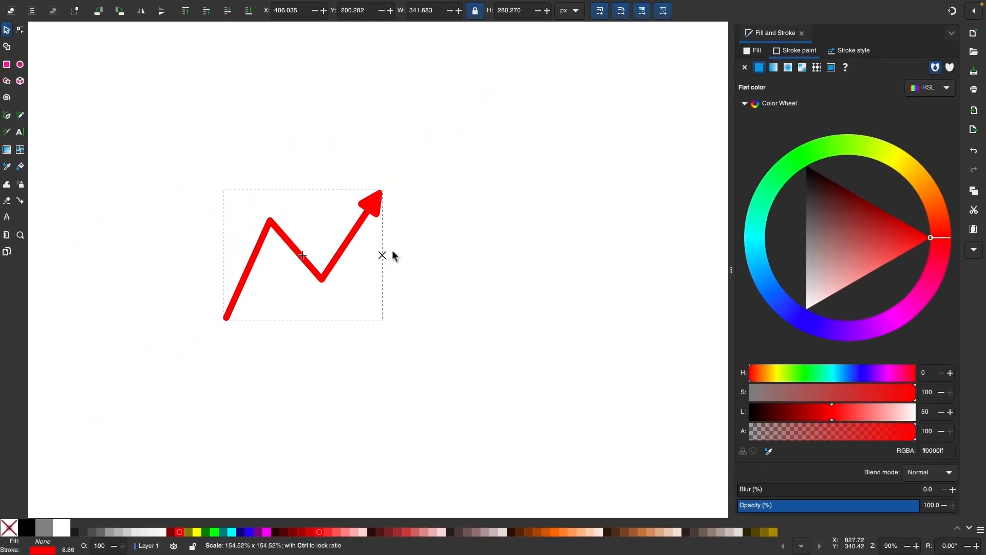
# Step: Enable stroke-width scaling with objects, then delete the red zigzag arrow
pyautogui.click(302, 255)
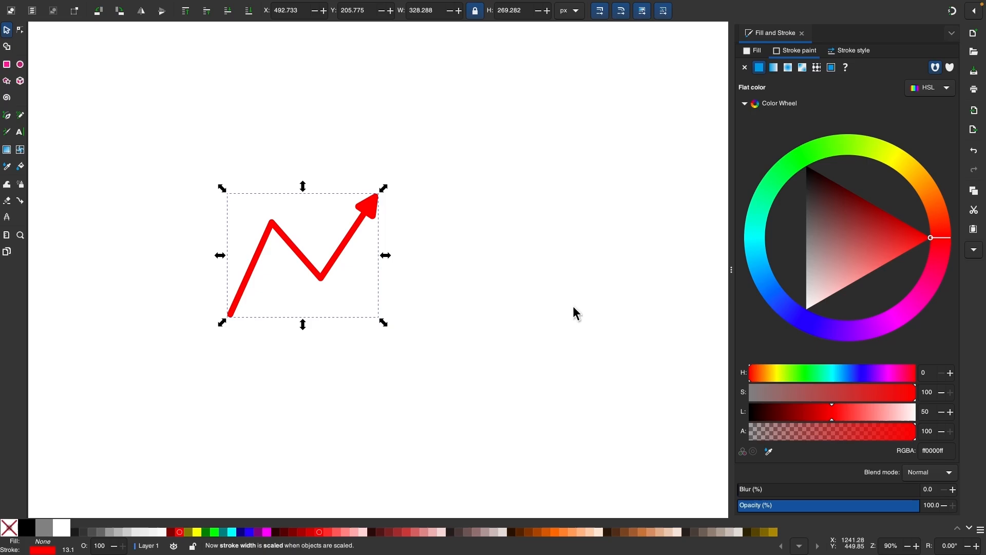
pyautogui.press('Delete')
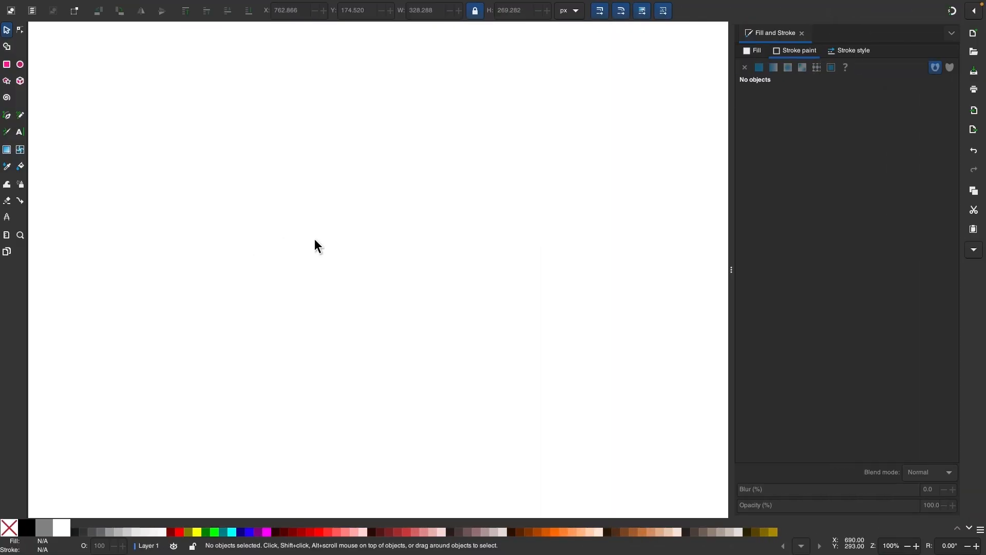
# Step: Draw a spiro curve with a 26.4 px black stroke ending in a resized triangle arrowhead
pyautogui.click(19, 165)
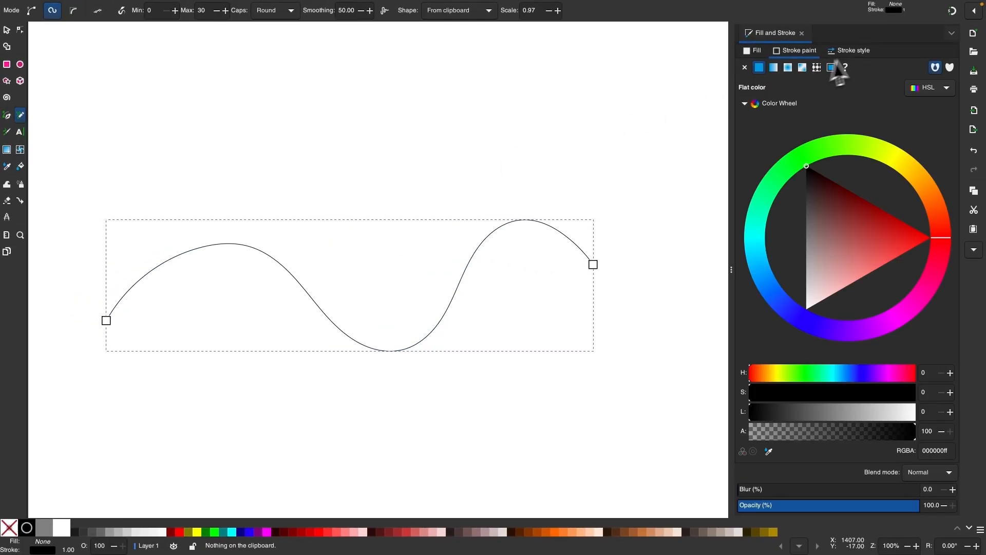
pyautogui.click(852, 51)
pyautogui.write('15.900')
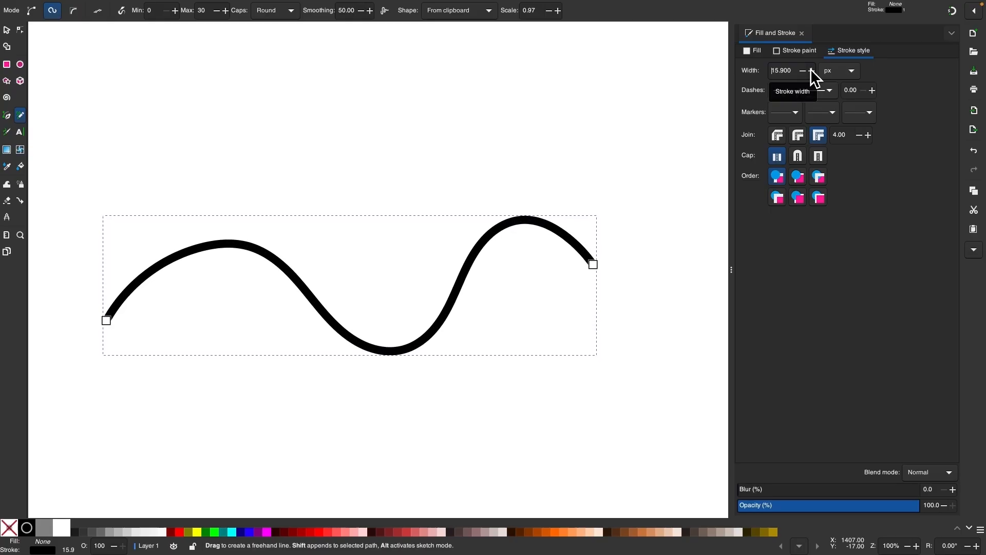
pyautogui.click(811, 71)
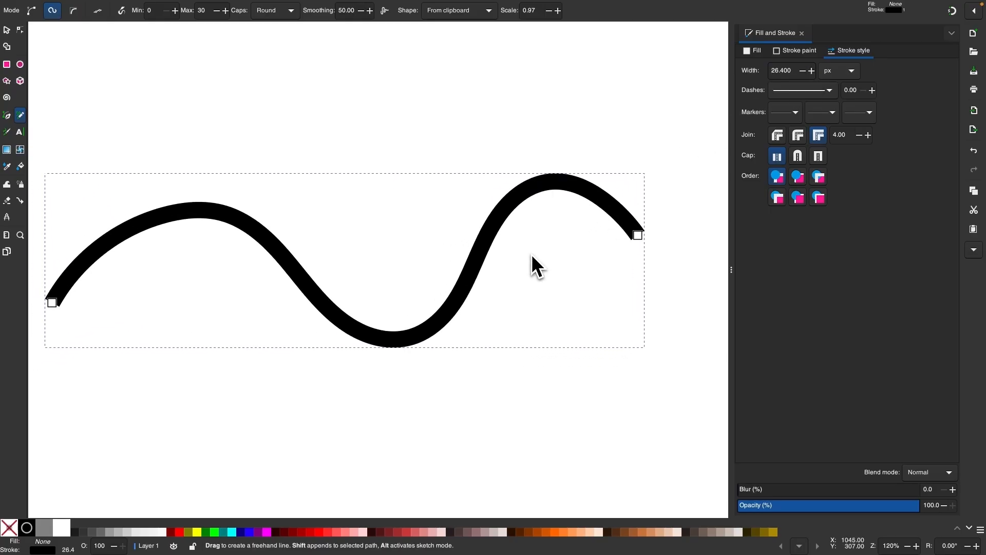
pyautogui.click(870, 112)
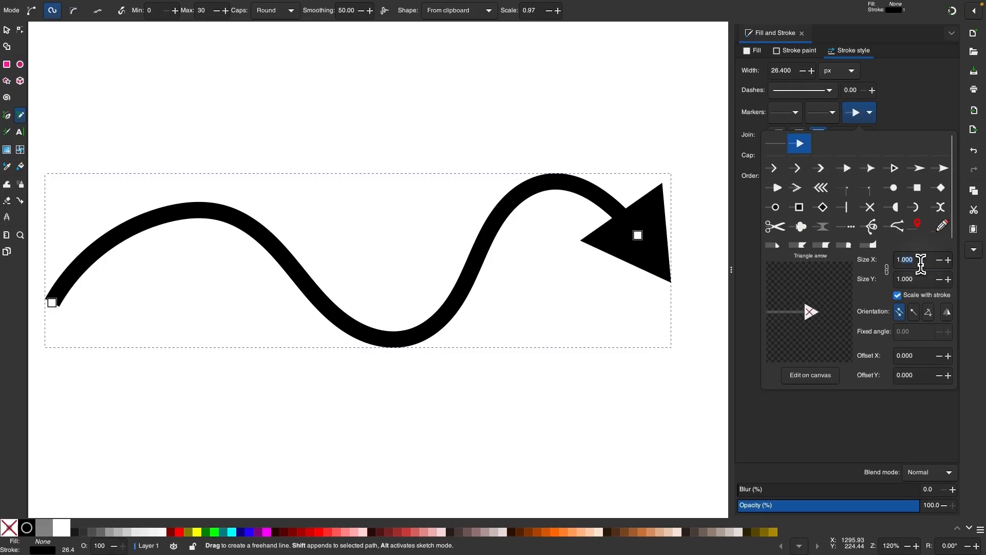
pyautogui.click(940, 259)
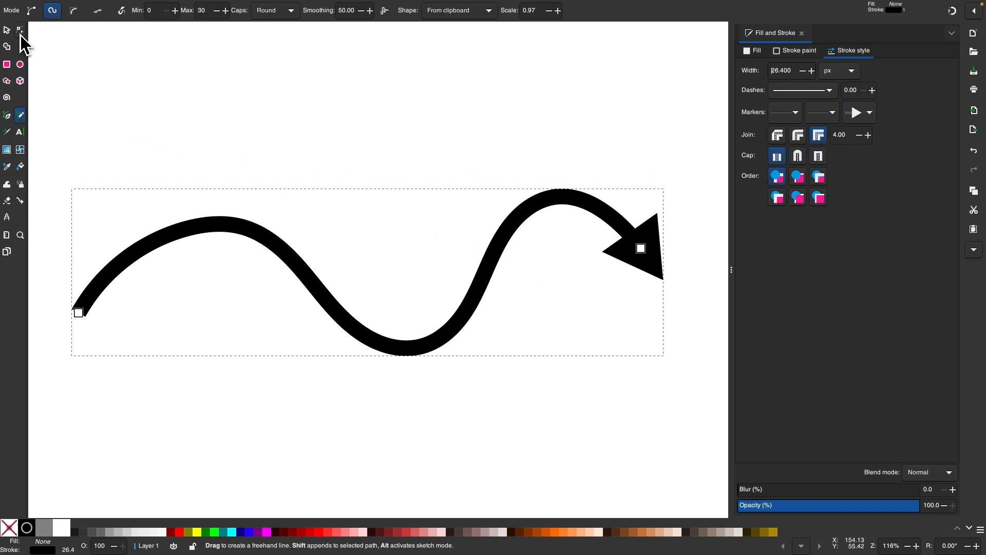
pyautogui.click(7, 30)
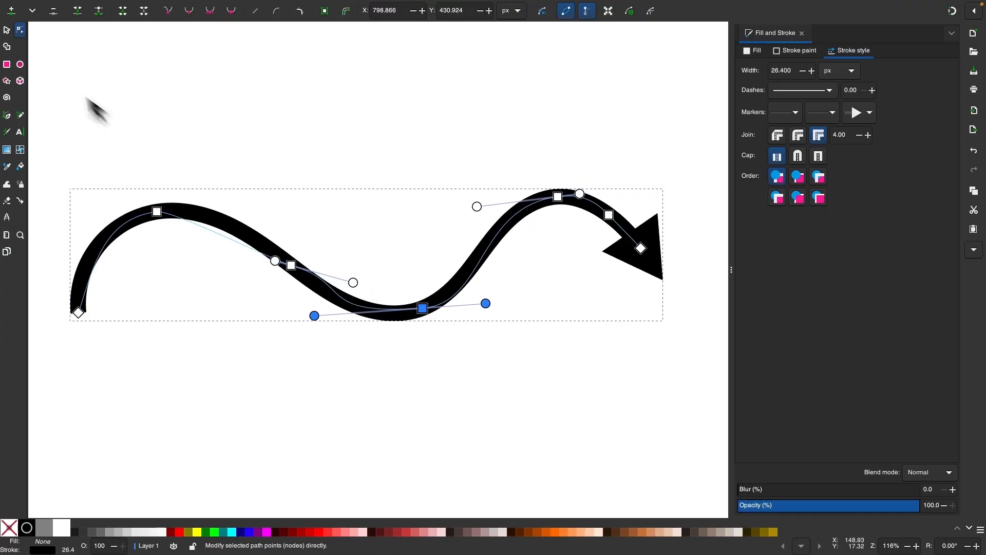
# Step: Select the wavy arrow and bring up its Path Effects panel
pyautogui.click(6, 29)
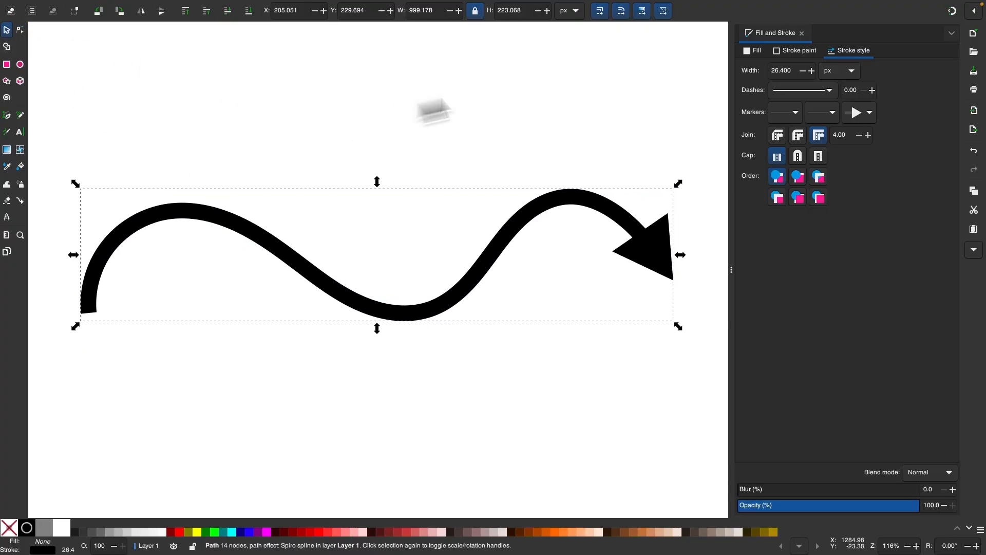
pyautogui.moveTo(387, 141)
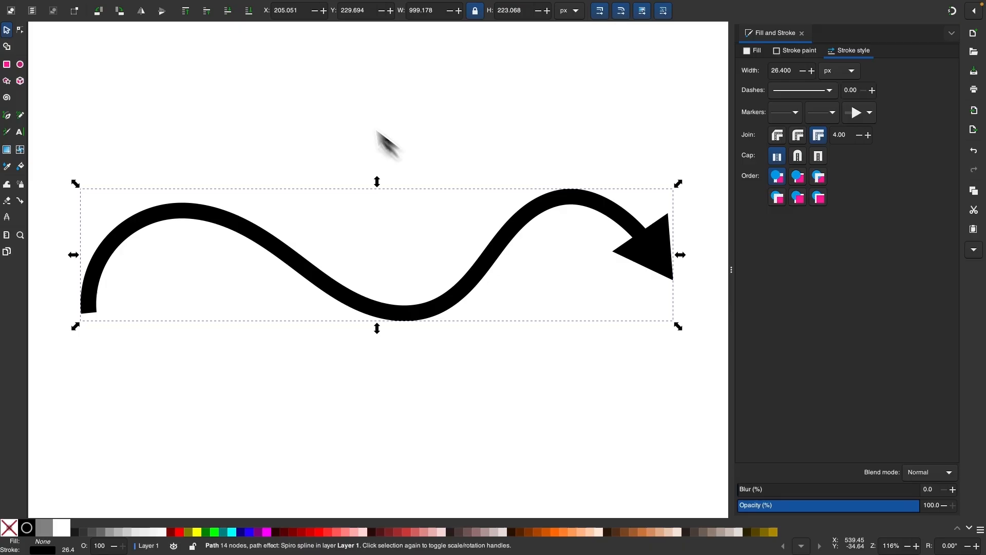
pyautogui.click(203, 6)
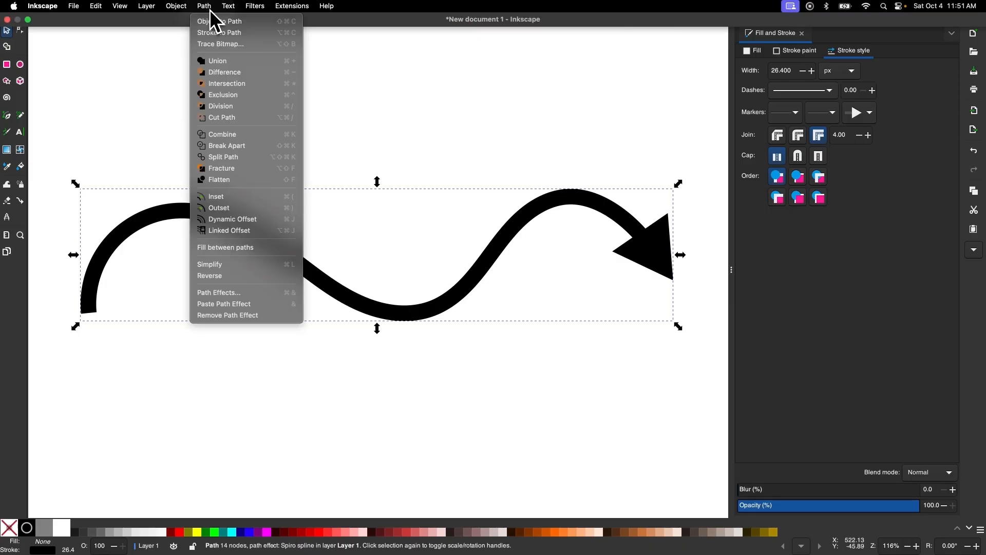
pyautogui.click(219, 291)
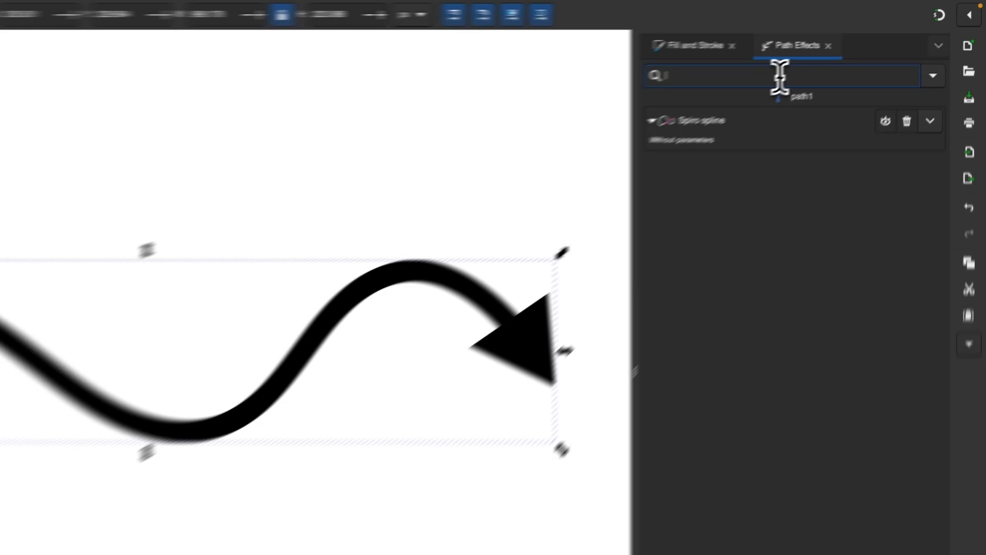
# Step: Search 'dashed' and stack the Dashed Stroke effect onto the wavy arrow
pyautogui.write('dashed')
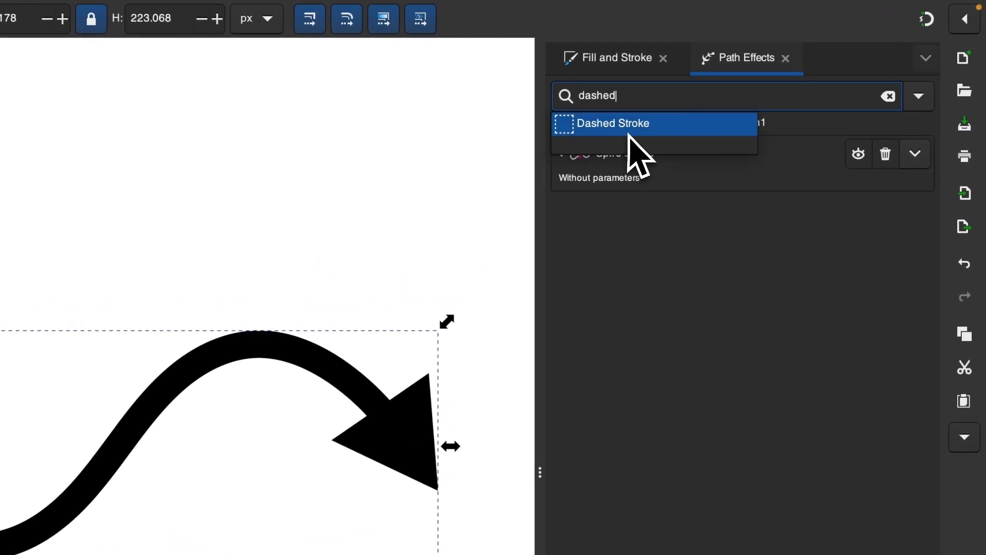
pyautogui.doubleClick(612, 123)
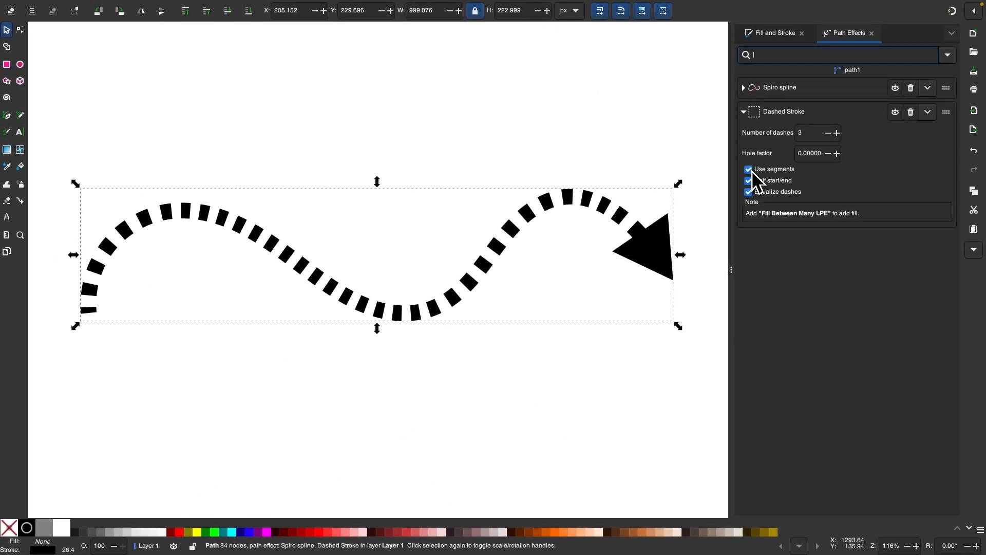
# Step: Turn off per-segment dashing, raise the dash count and widen the gaps between dashes
pyautogui.click(748, 170)
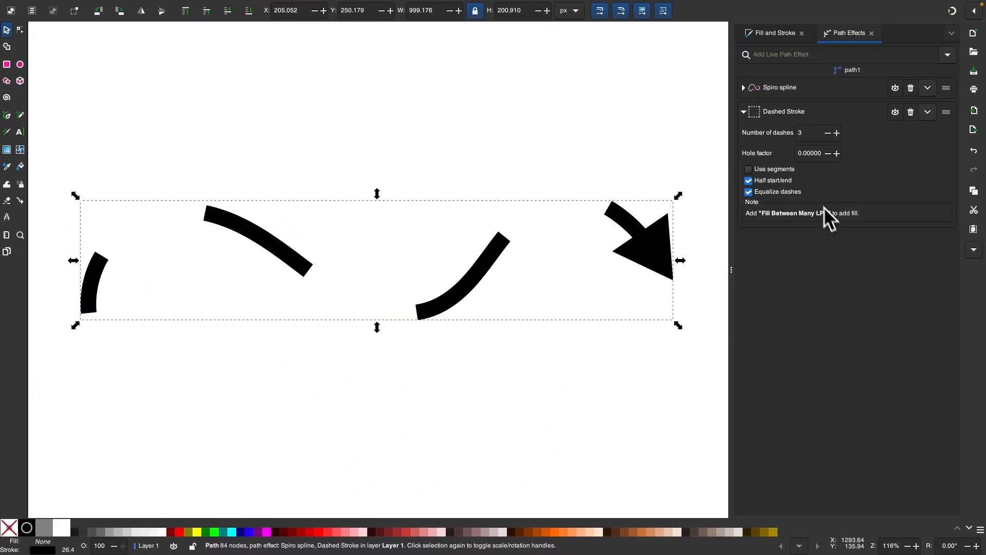
pyautogui.click(836, 132)
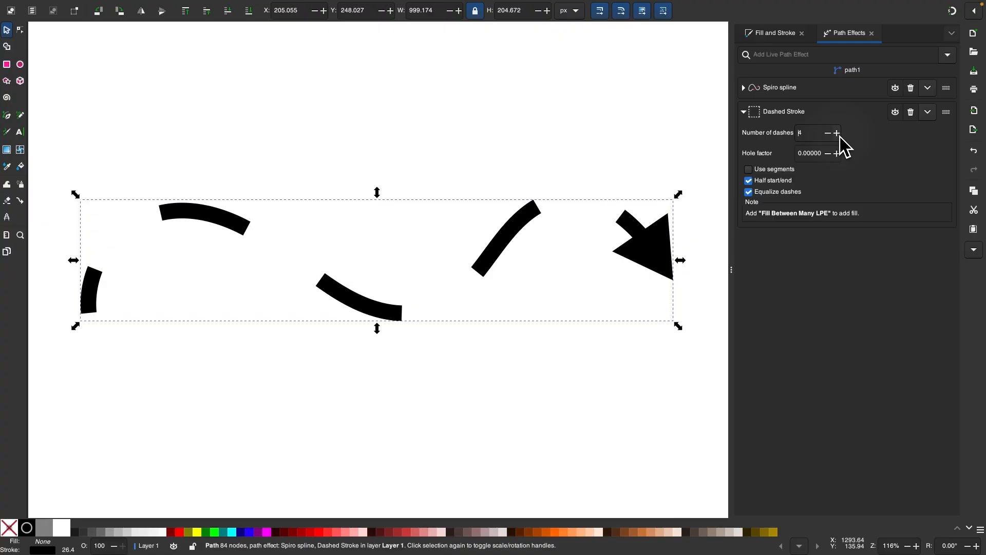
pyautogui.click(837, 133)
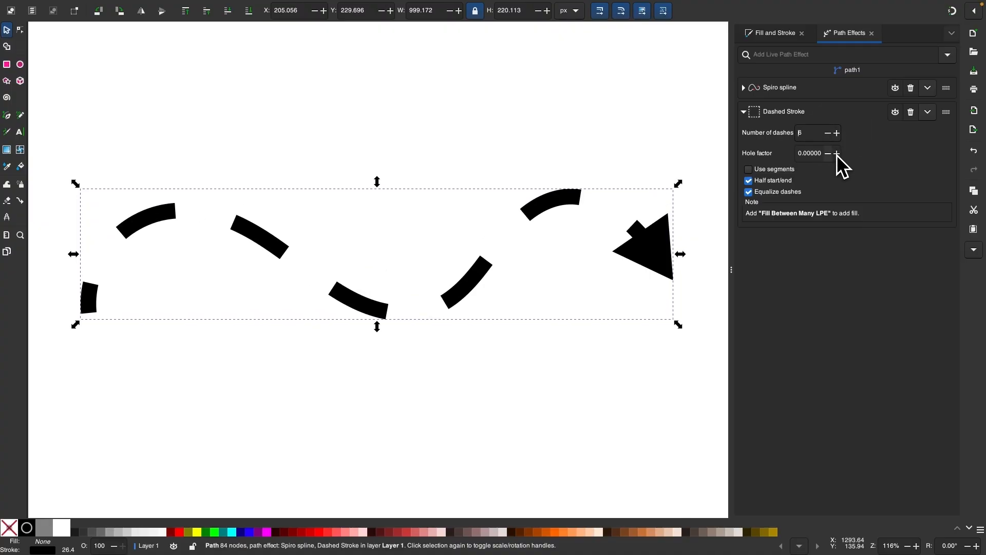
pyautogui.click(836, 153)
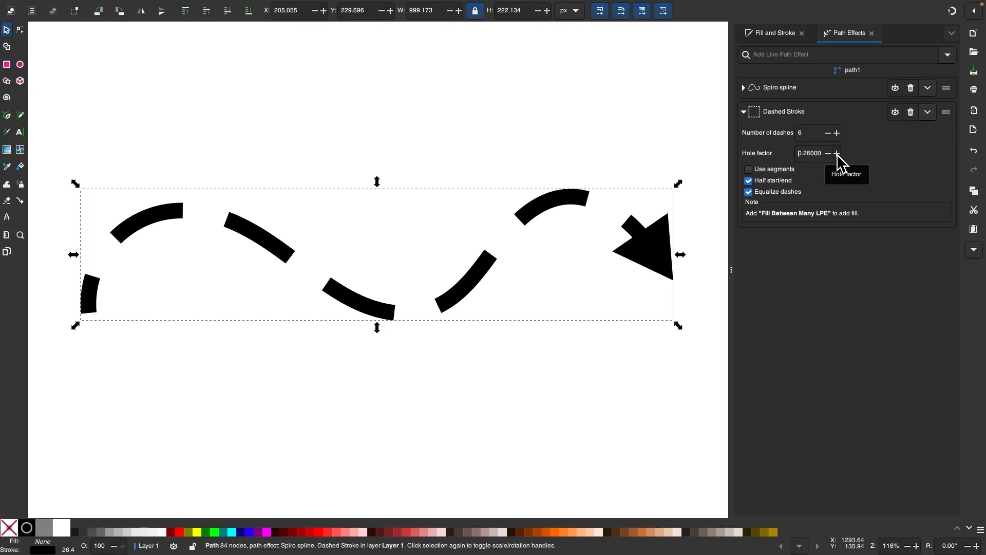
pyautogui.click(836, 153)
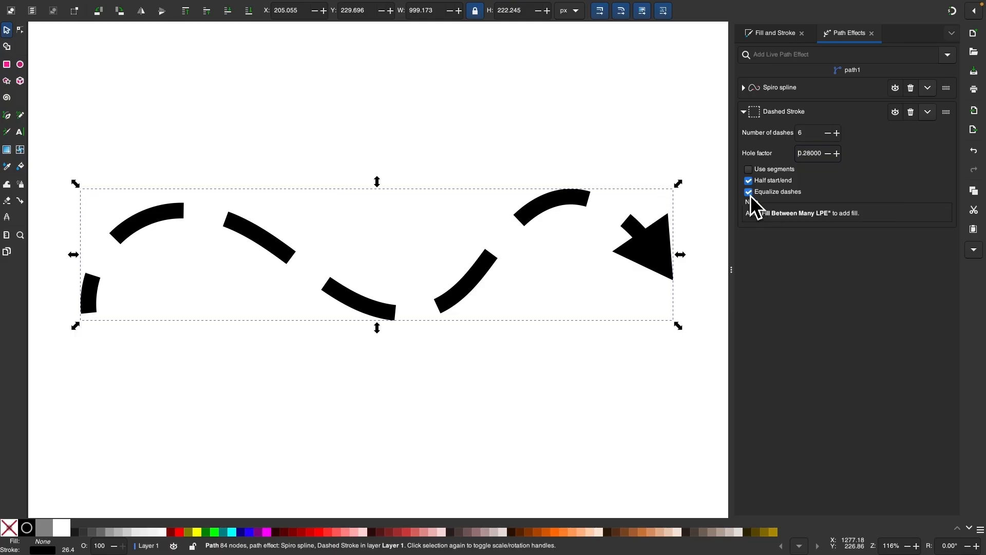
pyautogui.moveTo(749, 180)
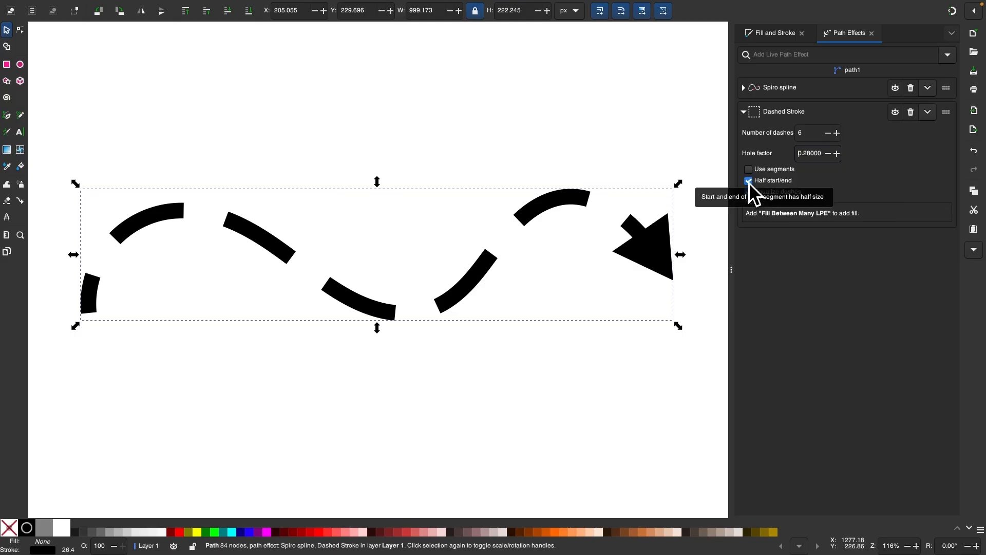
# Step: Make the end dashes full length and settle the hole factor at 0.21
pyautogui.click(747, 181)
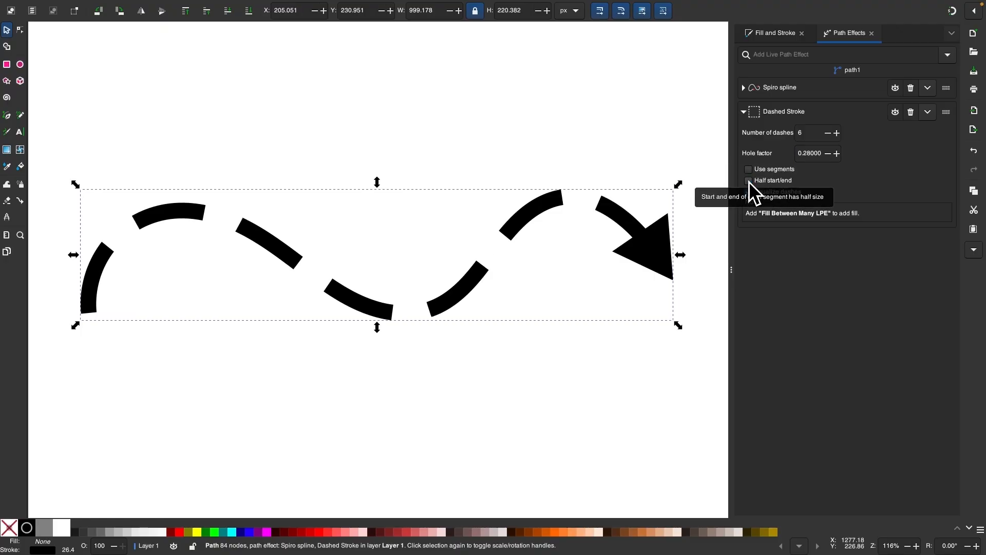
pyautogui.click(748, 191)
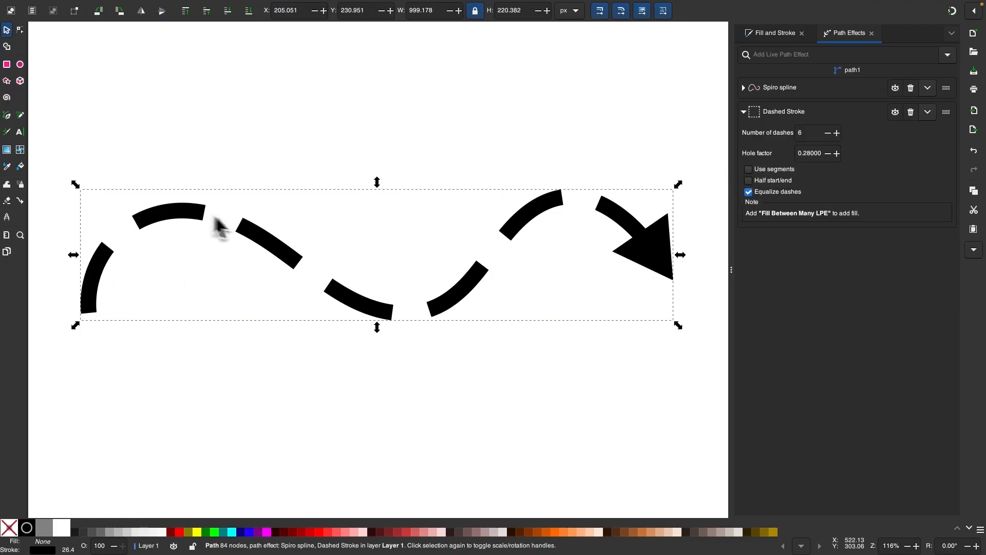
pyautogui.moveTo(654, 243)
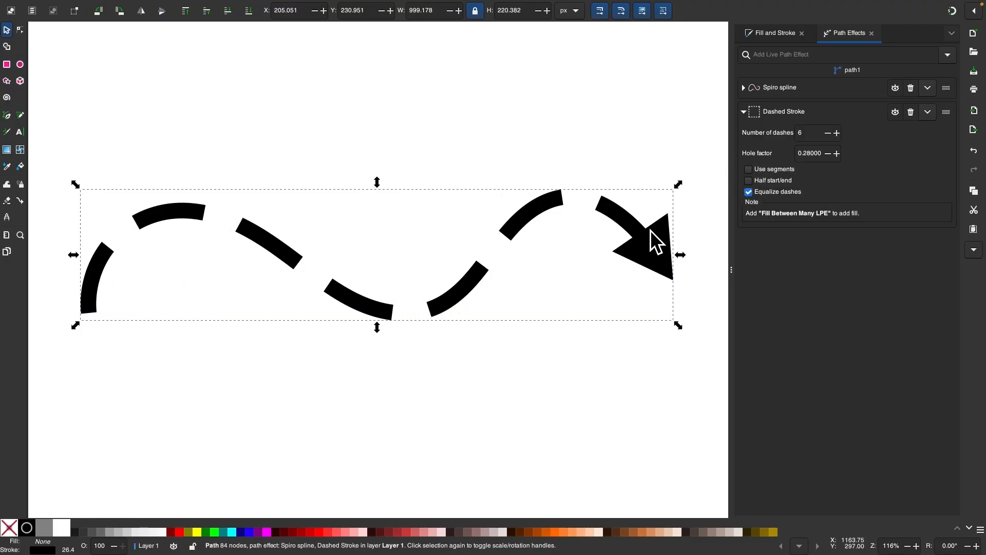
pyautogui.click(827, 153)
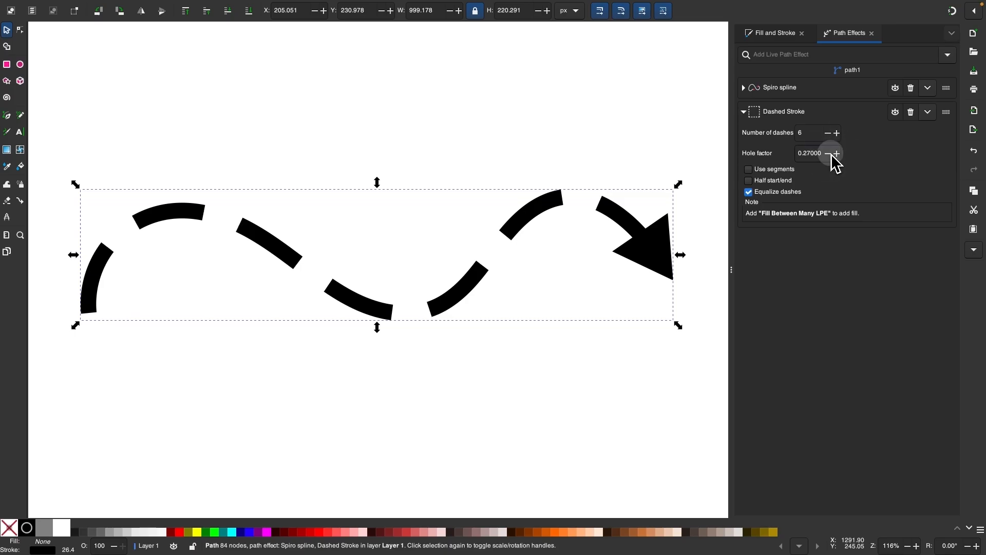
pyautogui.click(828, 153)
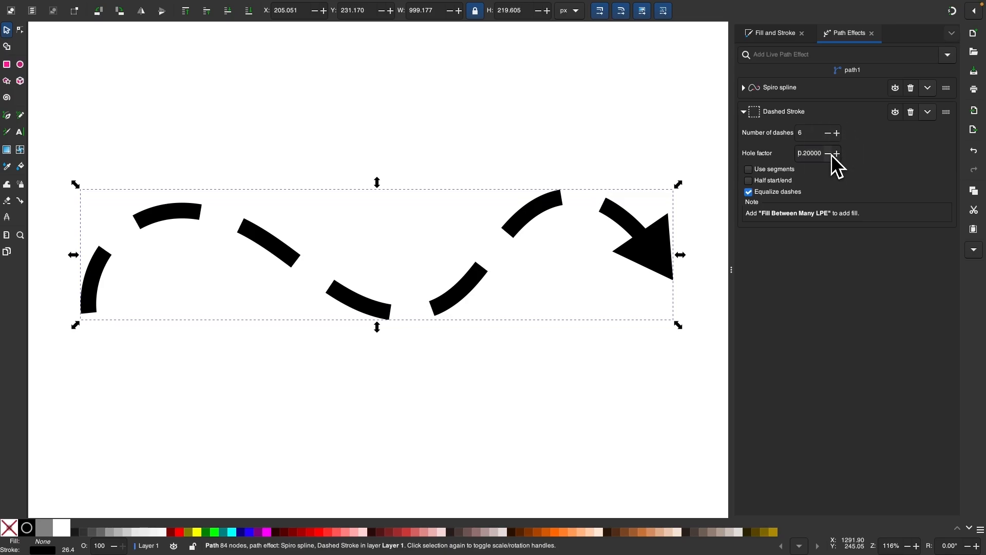
pyautogui.click(836, 153)
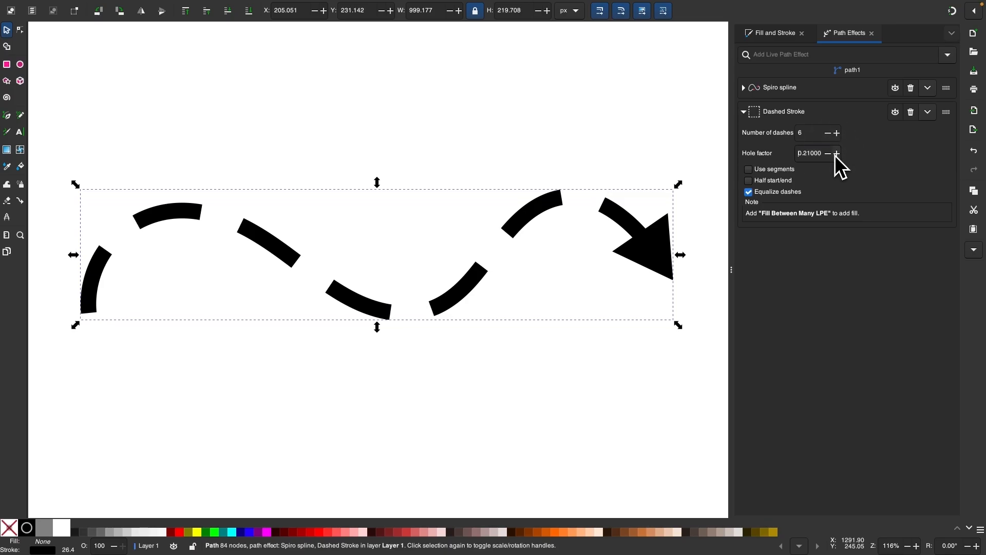
pyautogui.moveTo(178, 39)
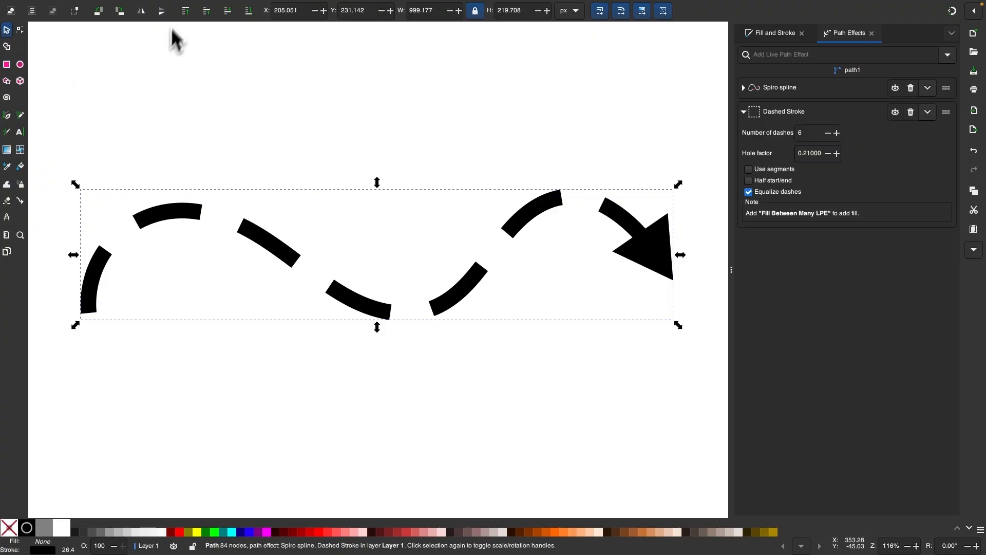
# Step: Convert the dashed wavy arrow to a plain path and break it into seven arrow-tipped pieces
pyautogui.click(203, 6)
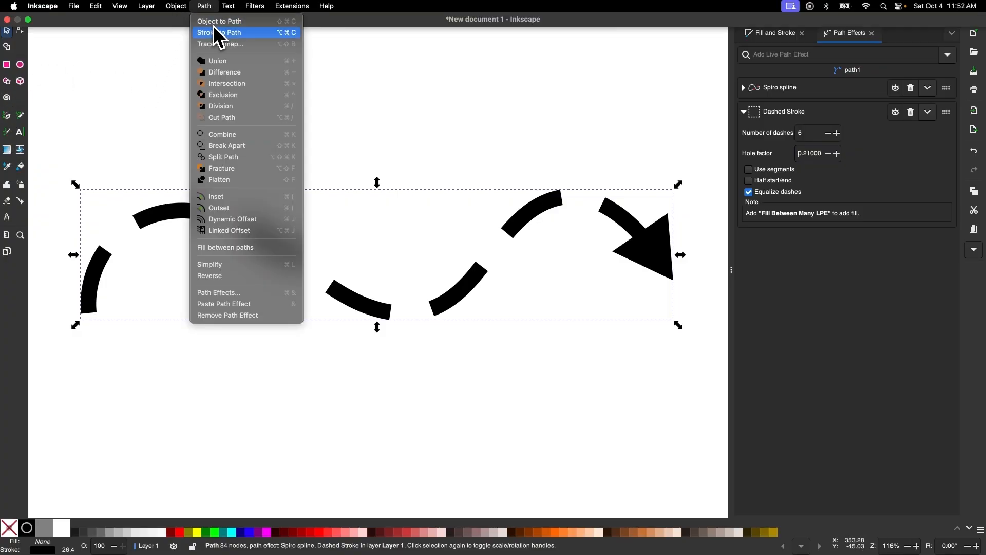
pyautogui.click(222, 32)
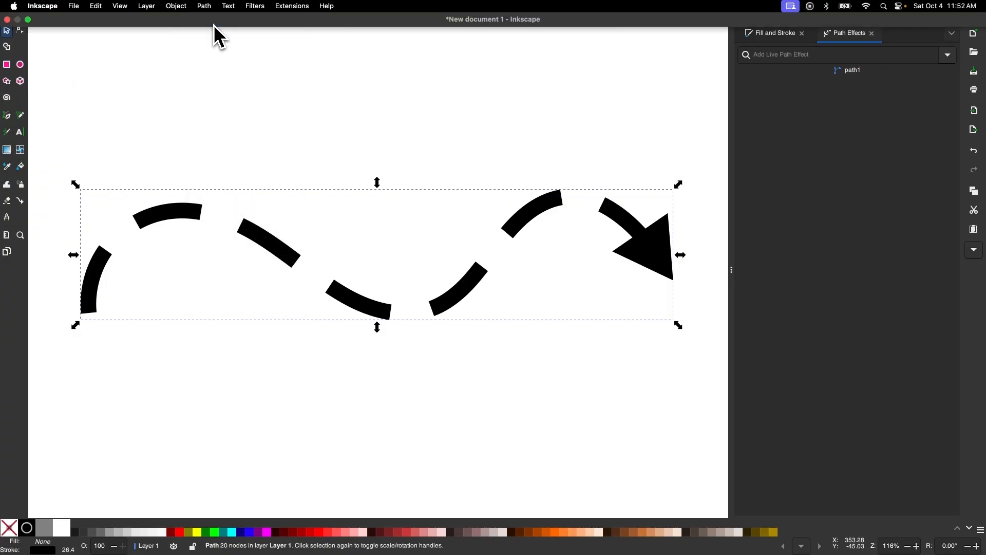
pyautogui.click(203, 6)
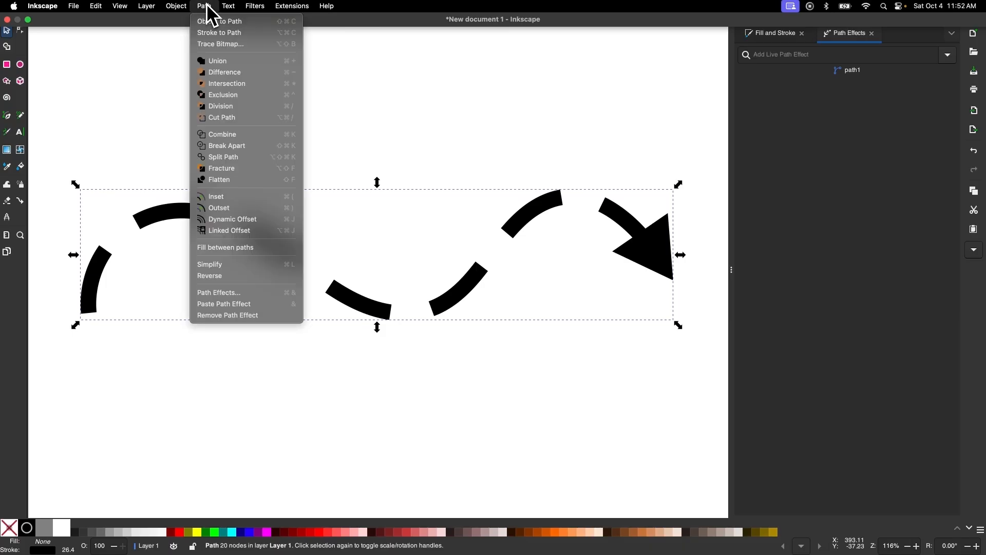
pyautogui.moveTo(239, 145)
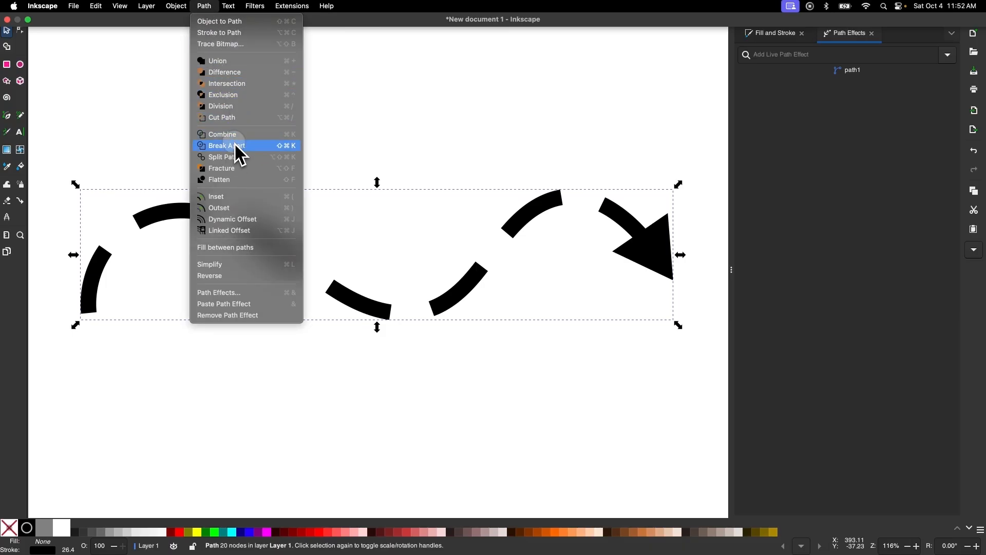
pyautogui.click(226, 145)
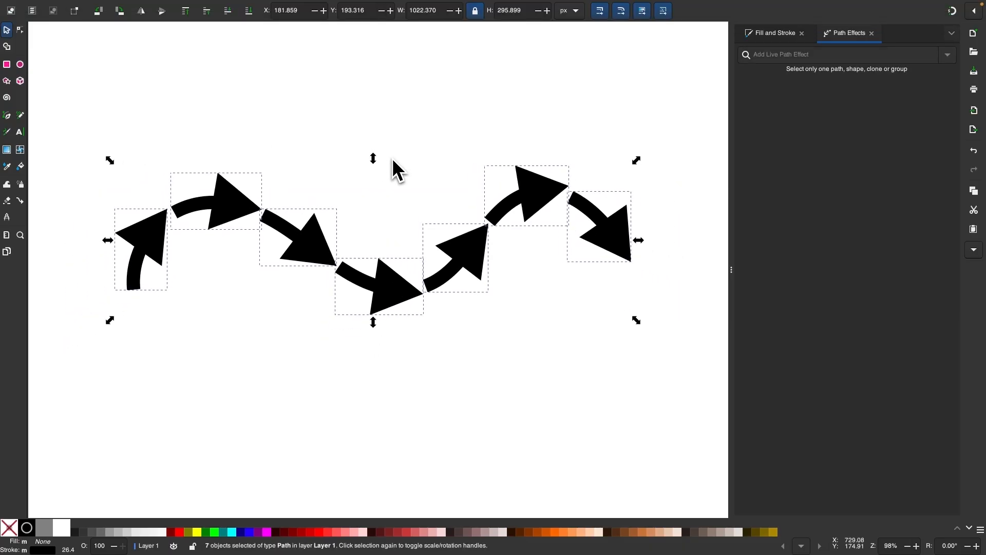
pyautogui.moveTo(279, 251)
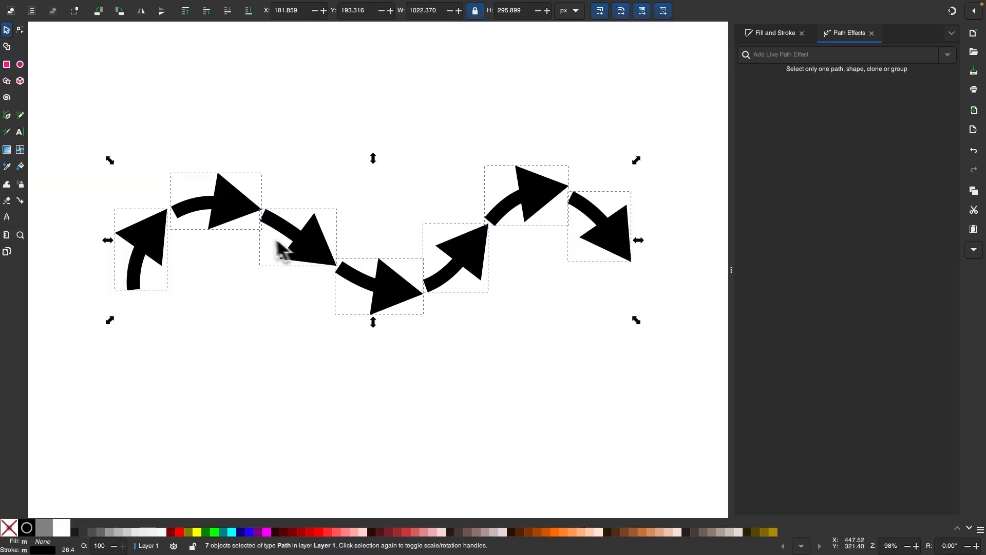
# Step: Lower the arrows' stroke width from 26.4 to 25.8 px in Stroke style
pyautogui.click(772, 33)
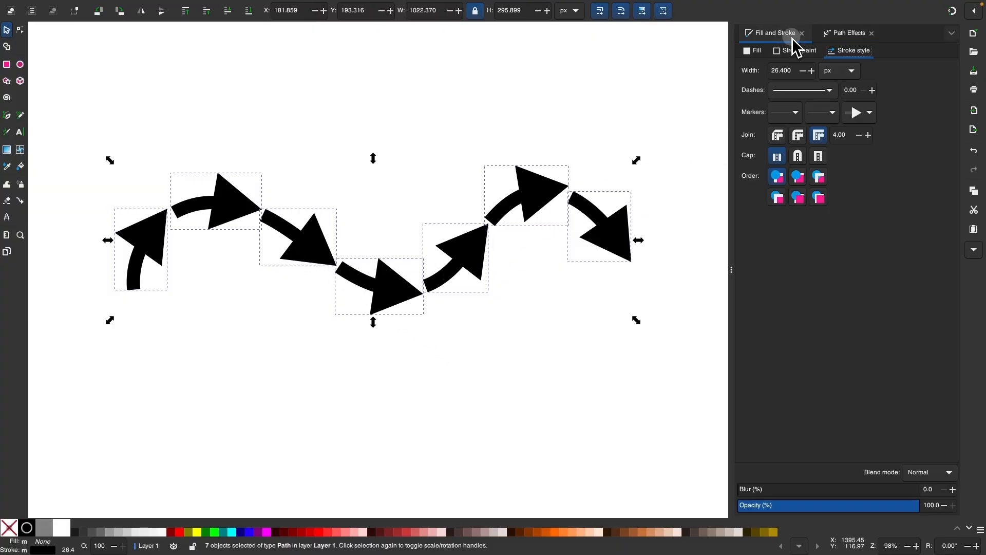
pyautogui.click(801, 71)
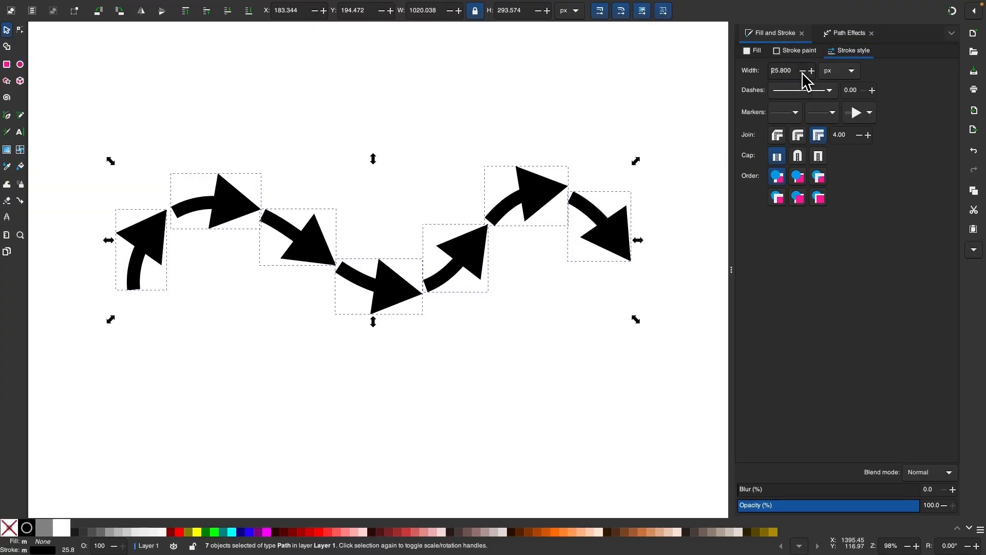
pyautogui.click(803, 70)
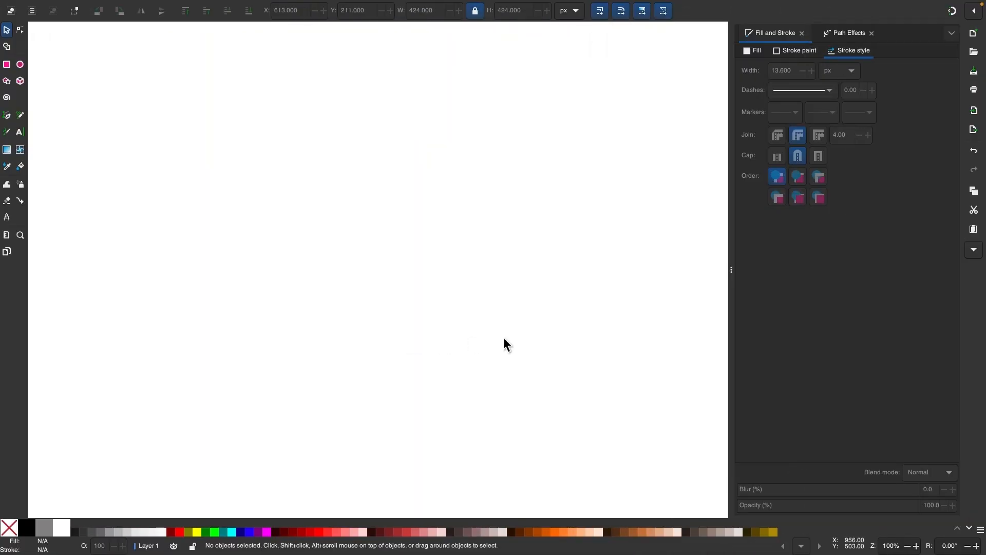
# Step: Switch to the Ellipse tool to draw a large circle on the empty canvas
pyautogui.click(19, 64)
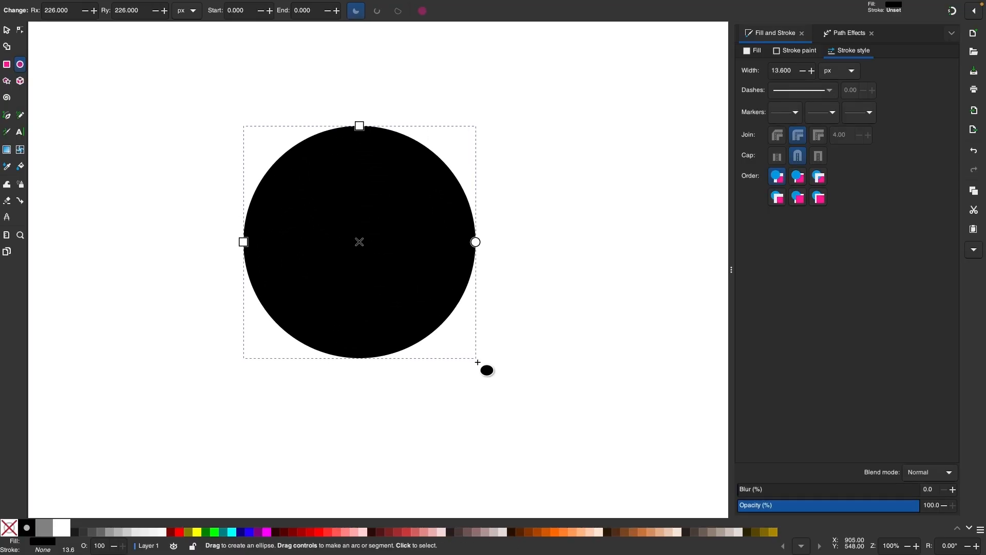
pyautogui.moveTo(326, 301)
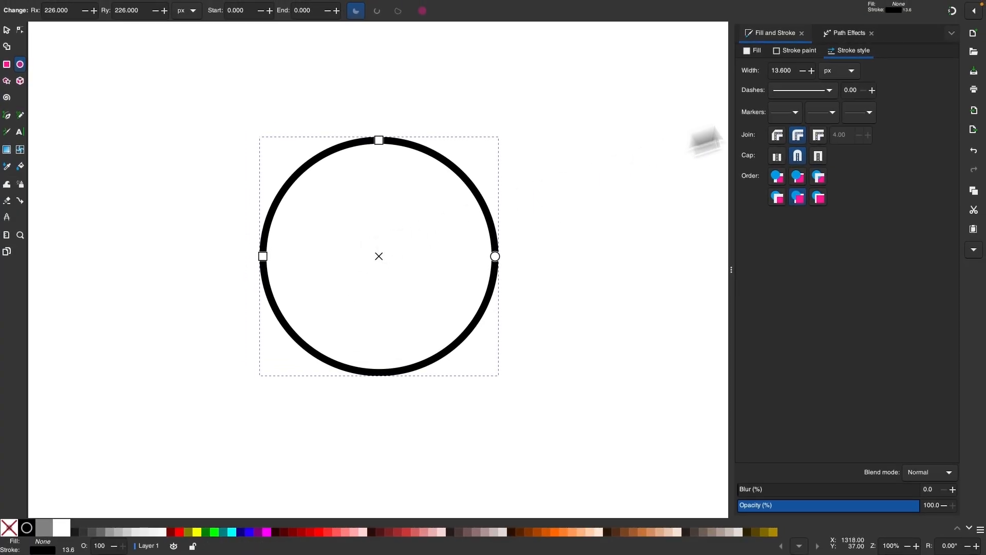
pyautogui.moveTo(865, 61)
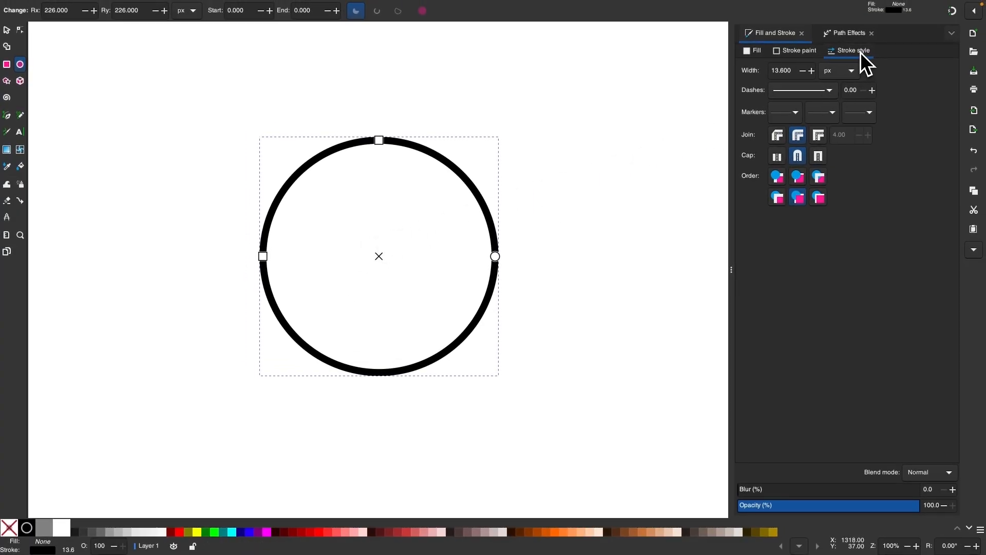
# Step: Put a filled triangle arrowhead on the end of the circle's outline
pyautogui.click(856, 112)
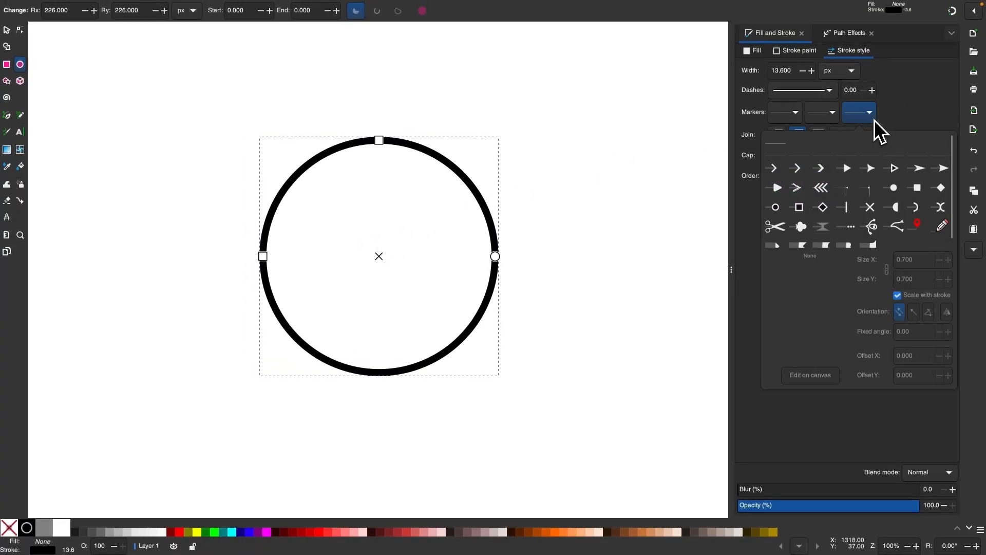
pyautogui.moveTo(853, 179)
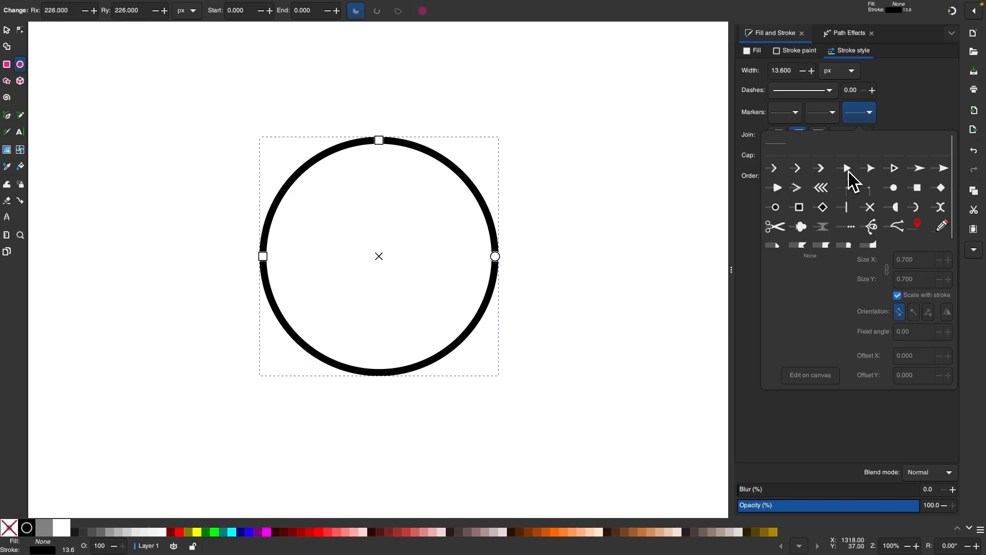
pyautogui.click(845, 167)
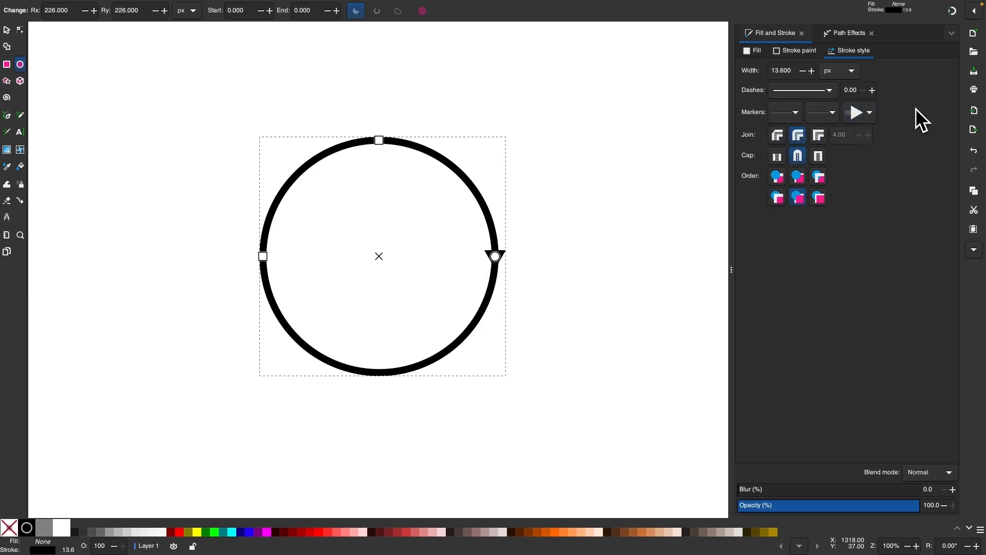
pyautogui.click(849, 33)
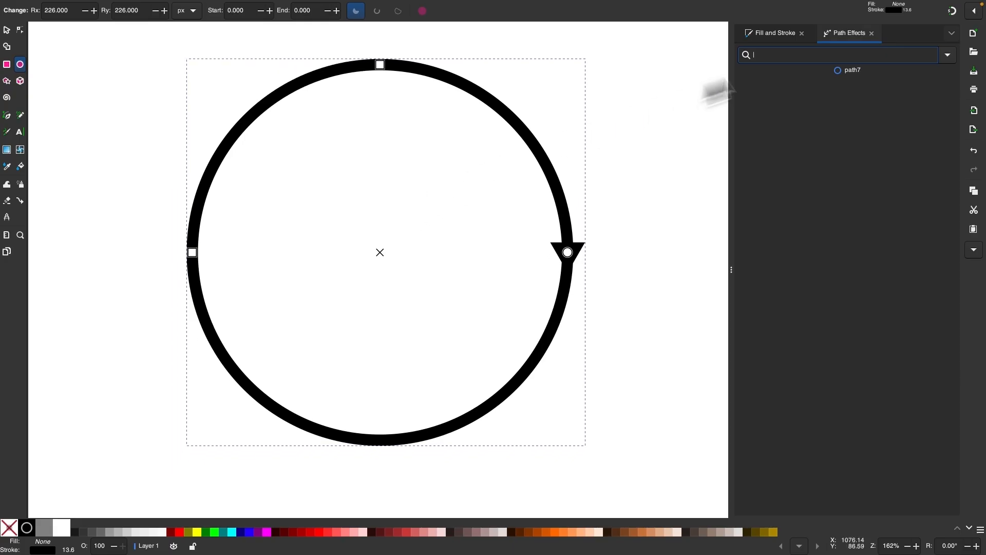
# Step: Apply a Dashed Stroke effect to the circle and raise its dash count
pyautogui.write('da')
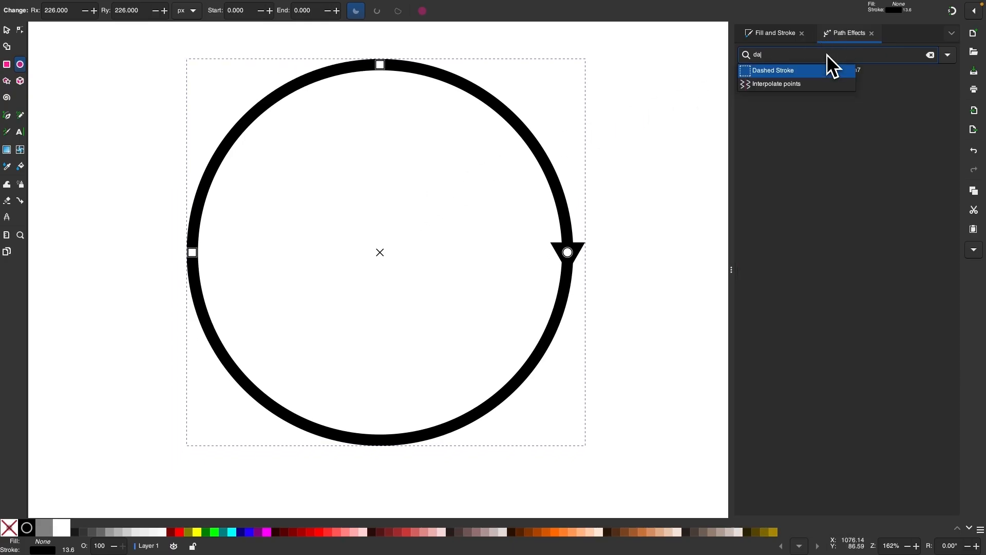
pyautogui.click(773, 70)
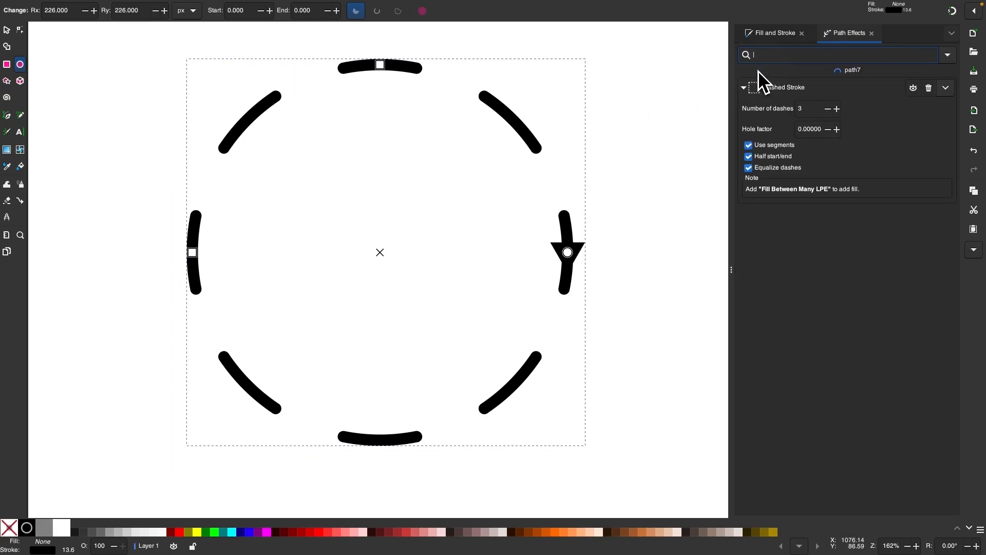
pyautogui.moveTo(817, 179)
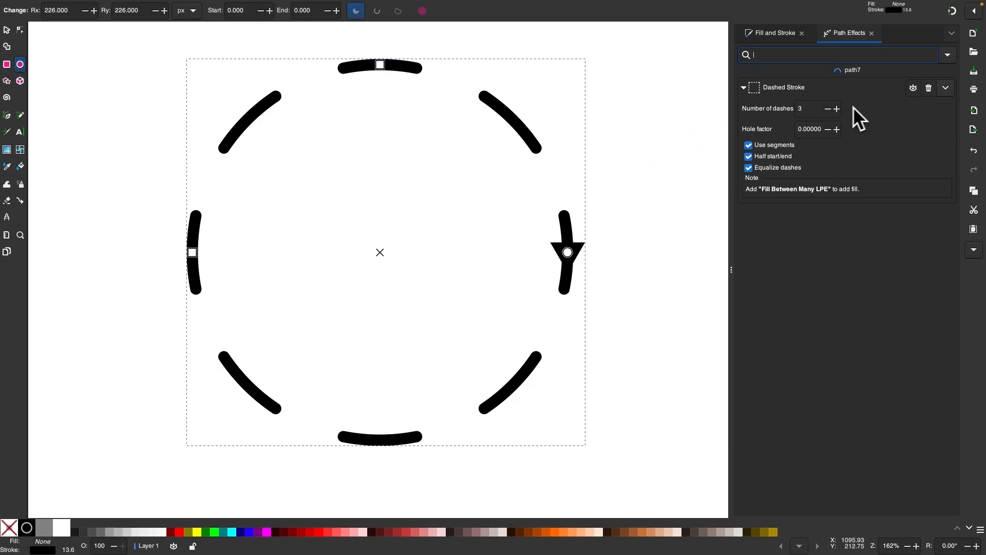
pyautogui.click(836, 108)
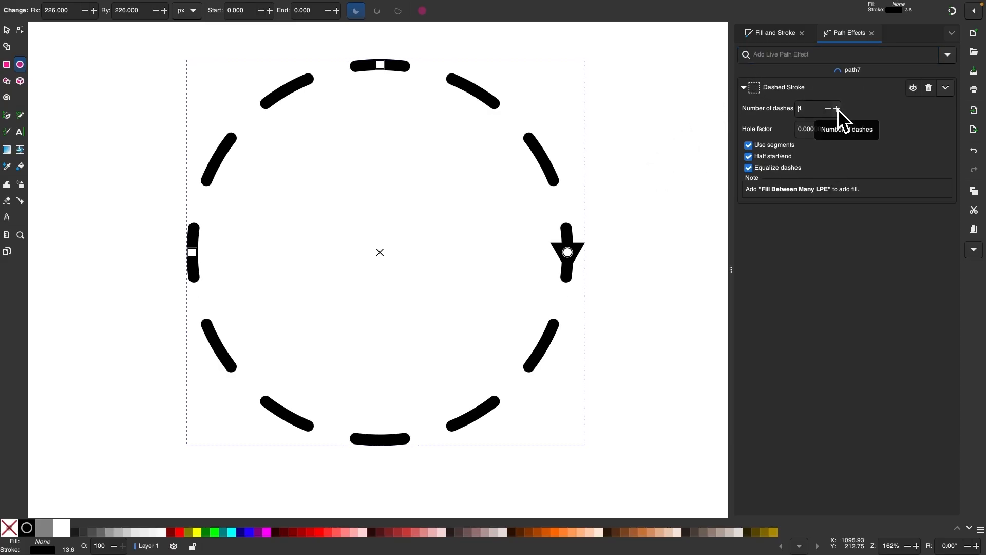
pyautogui.click(834, 108)
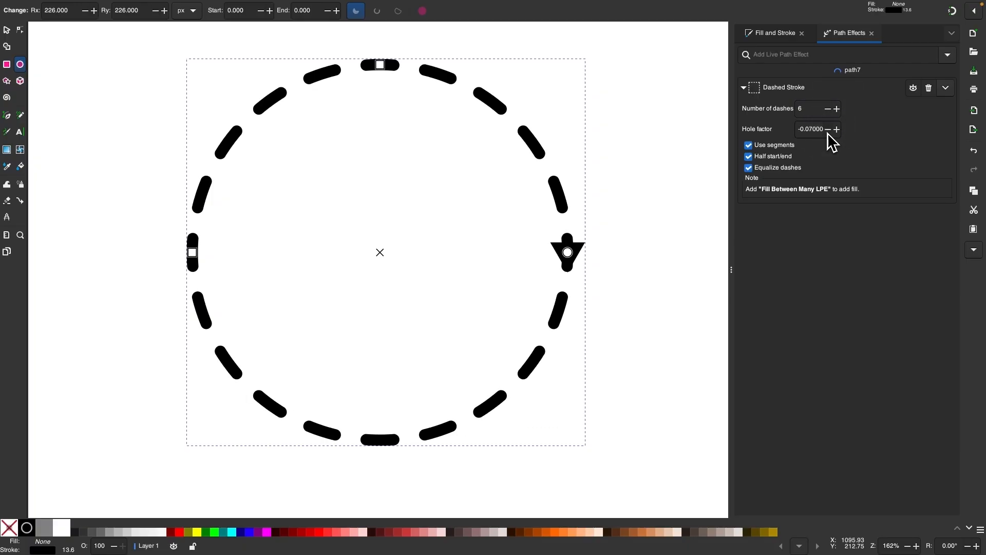
pyautogui.click(836, 132)
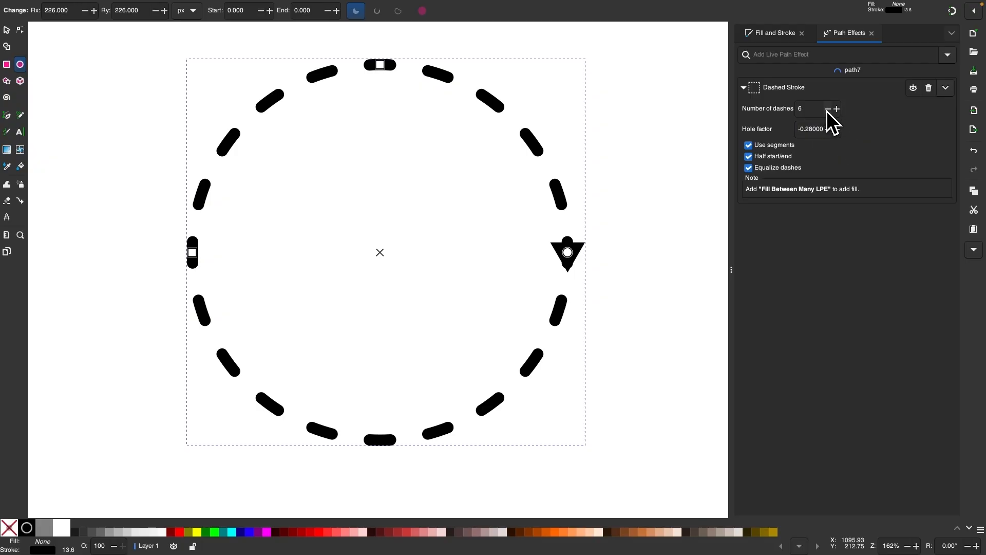
# Step: Settle on 4 dashes, hole factor -0.41, full-length end dashes and Use segments on
pyautogui.click(827, 109)
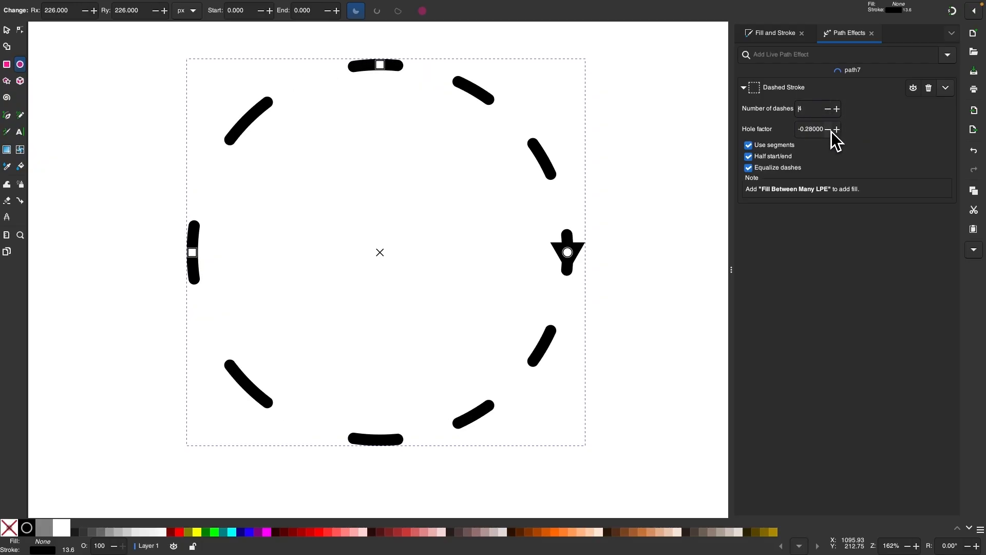
pyautogui.click(827, 130)
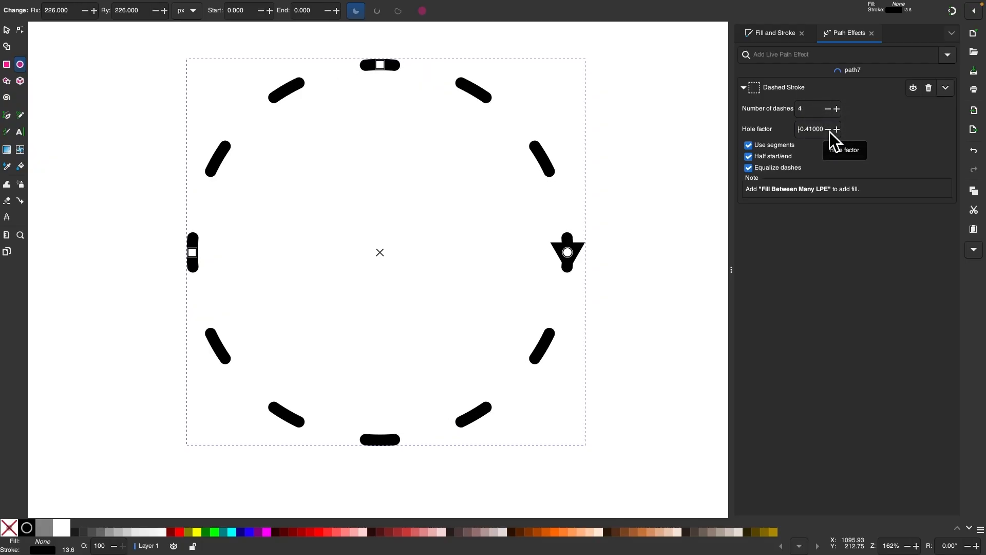
pyautogui.click(748, 156)
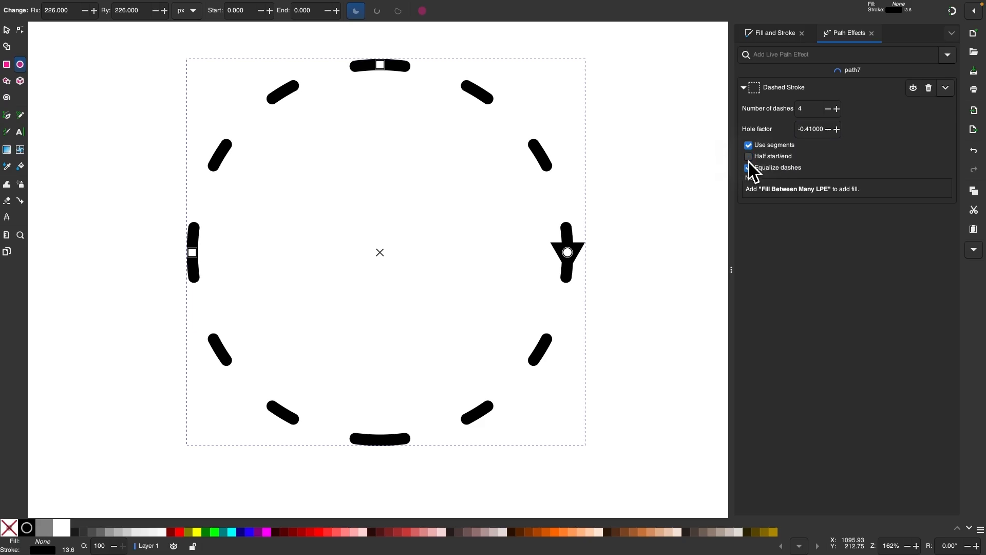
pyautogui.click(748, 168)
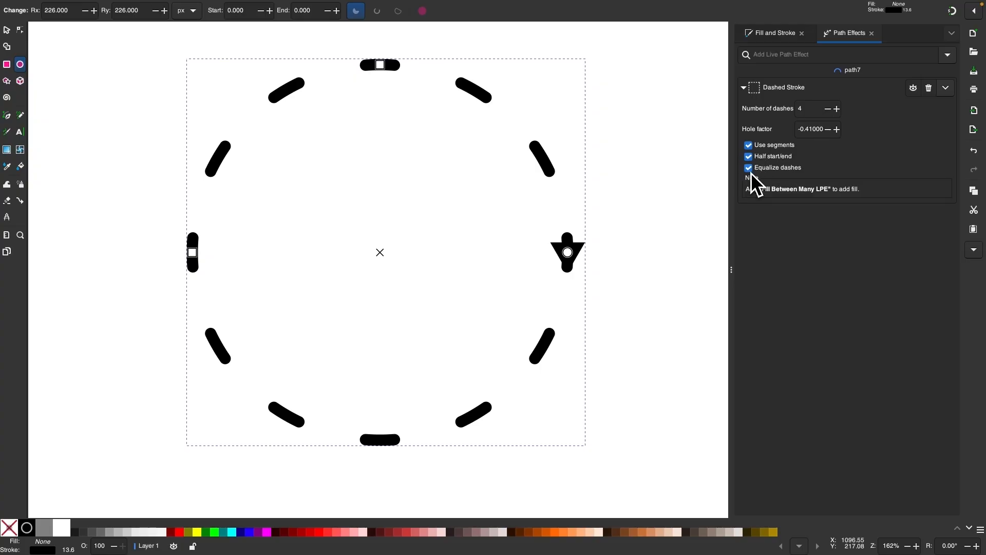
pyautogui.moveTo(761, 170)
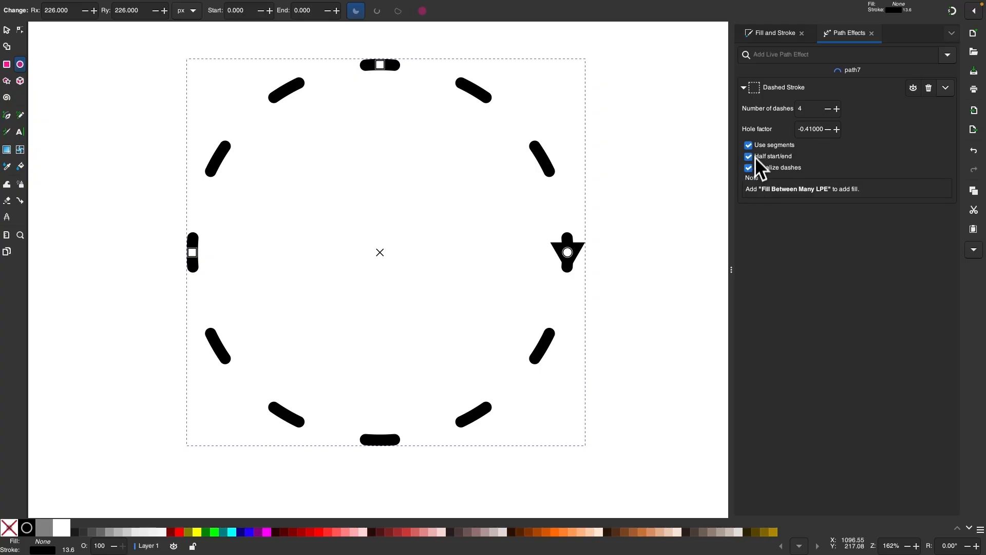
# Step: Turn off per-segment dashing, set 8 dashes and a hole factor of -0.07 around the ring
pyautogui.click(747, 145)
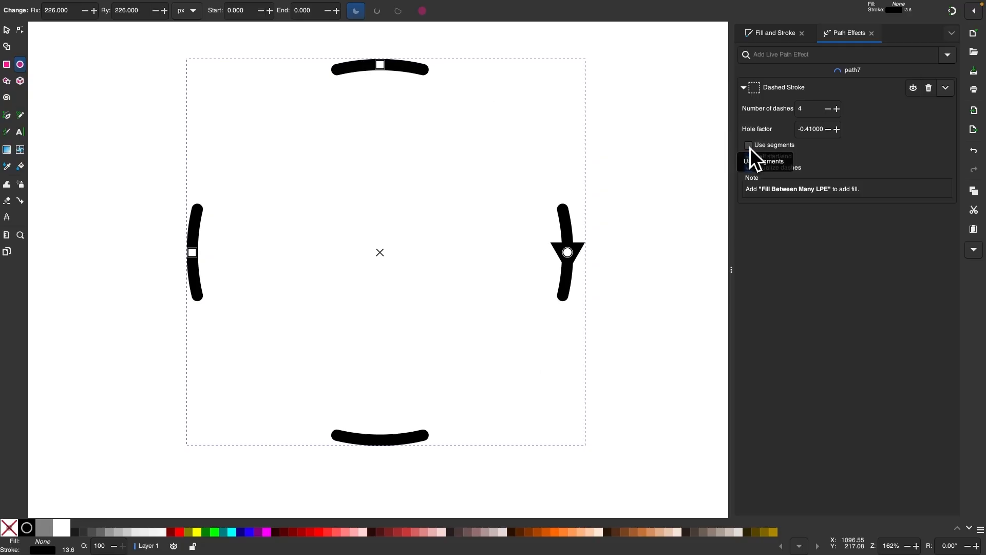
pyautogui.click(749, 156)
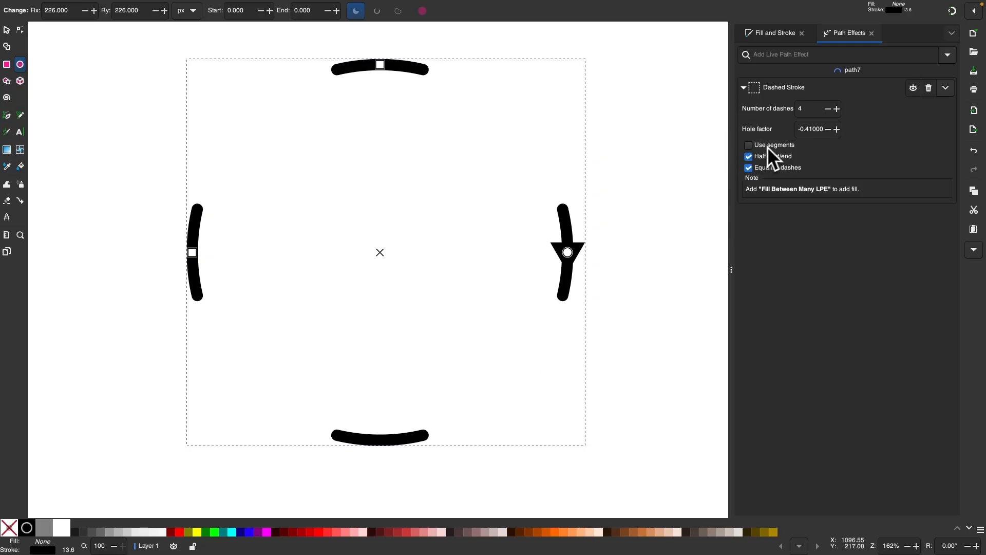
pyautogui.moveTo(849, 123)
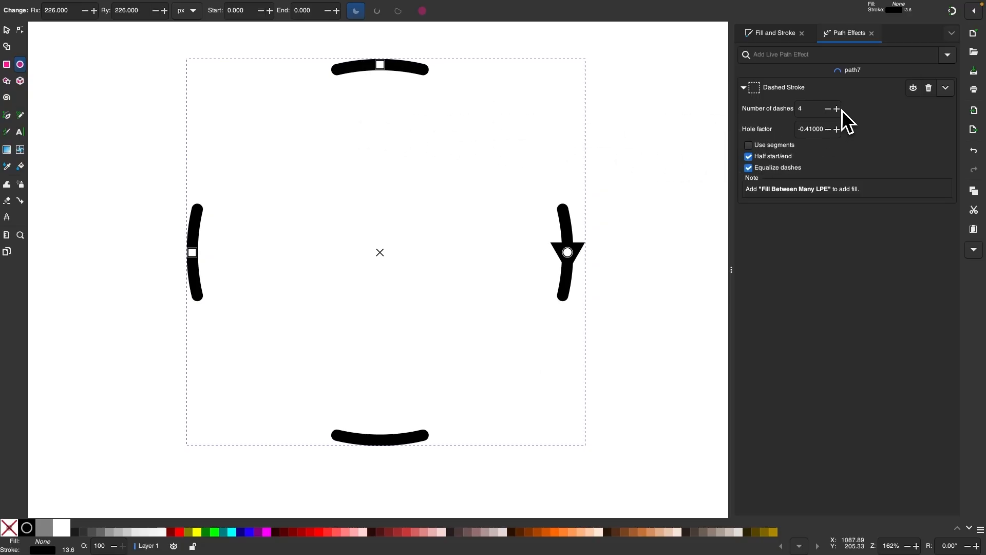
pyautogui.click(836, 108)
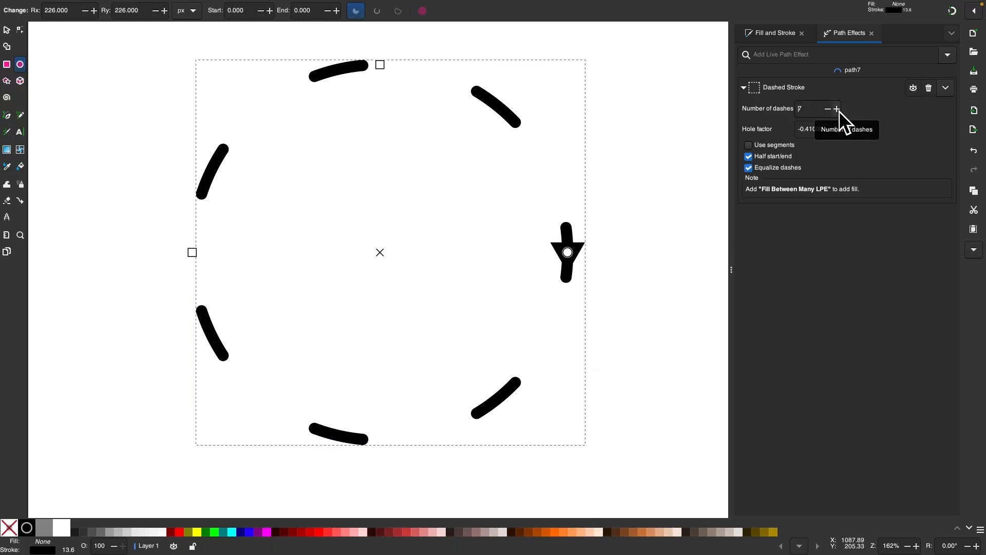
pyautogui.click(836, 109)
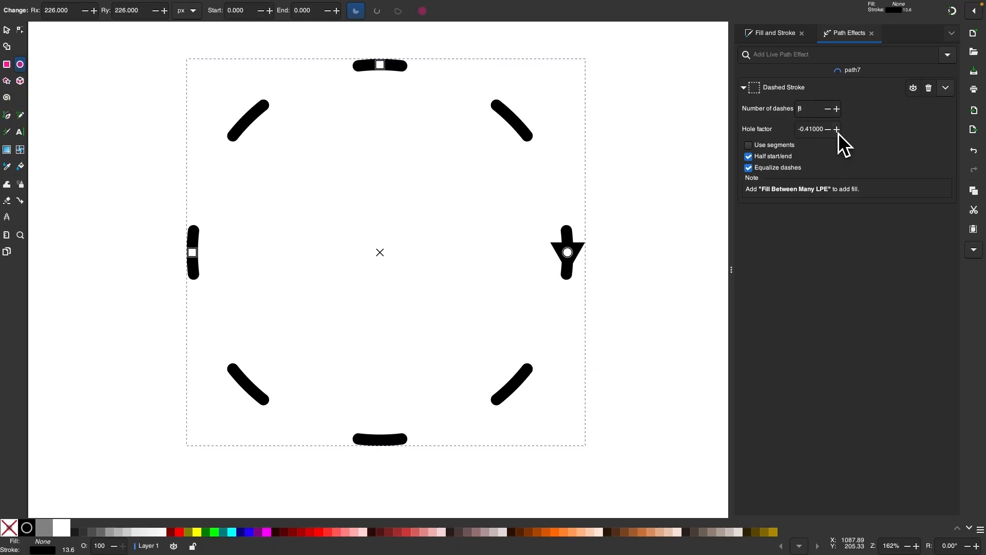
pyautogui.click(837, 130)
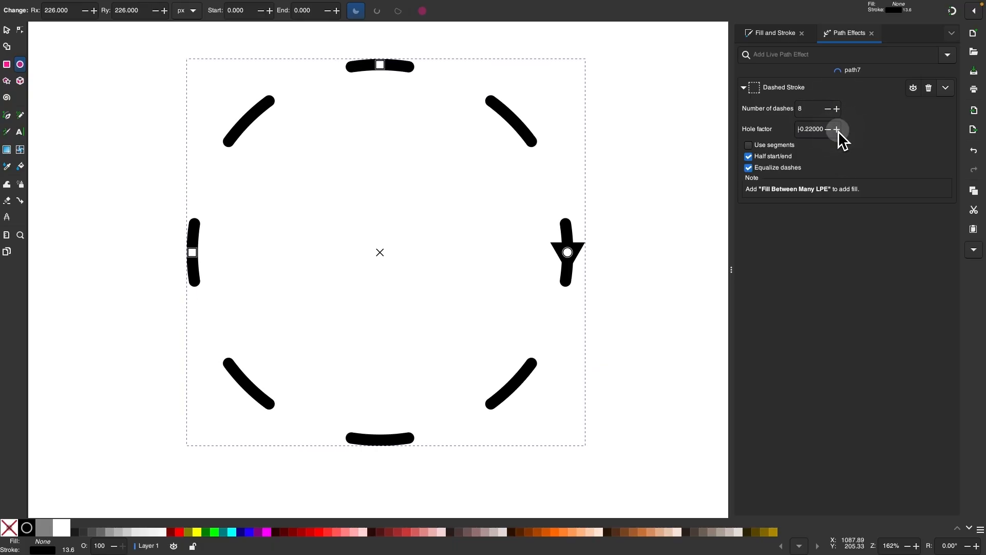
pyautogui.click(828, 129)
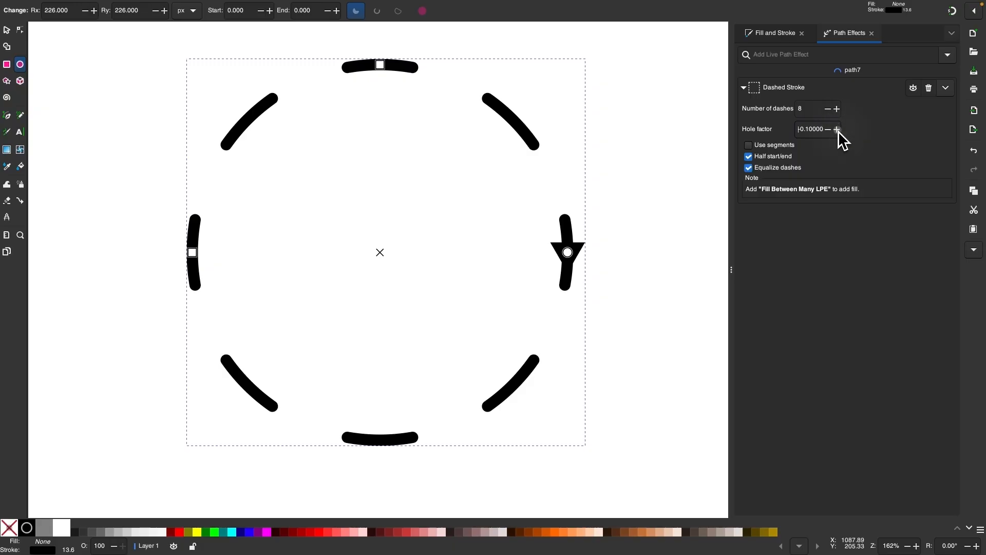
pyautogui.click(837, 129)
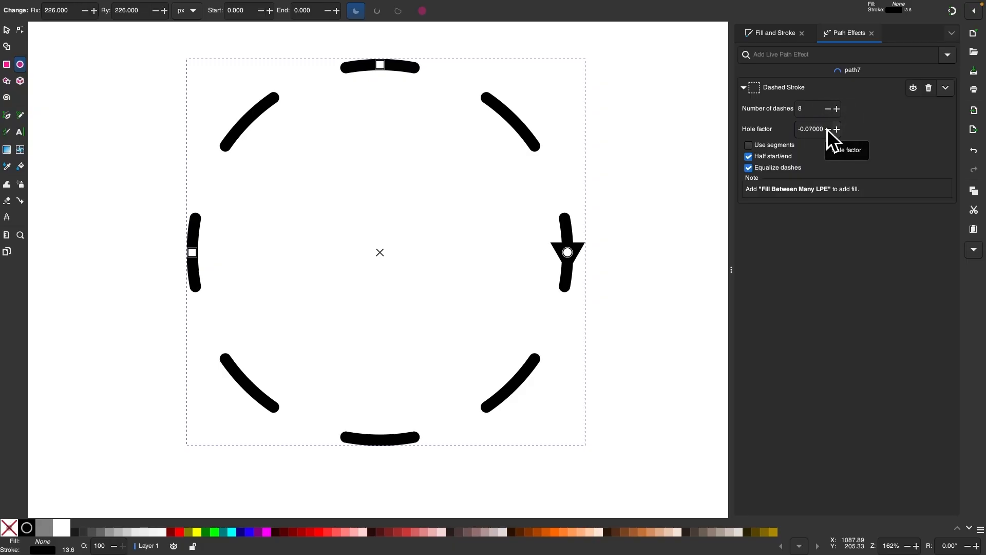
pyautogui.moveTo(202, 85)
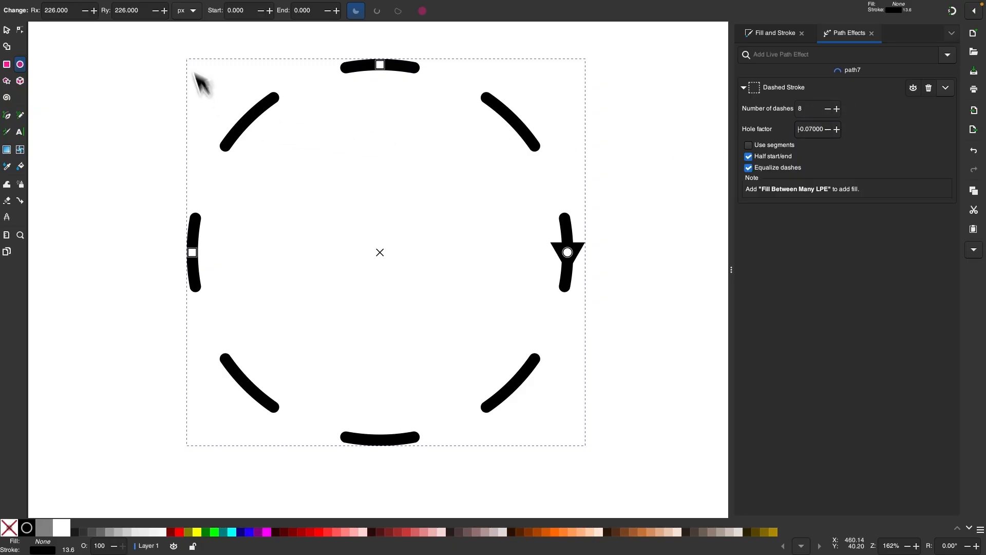
# Step: Convert the dashed ring to a path and break it into eight separate curved arrows
pyautogui.click(204, 6)
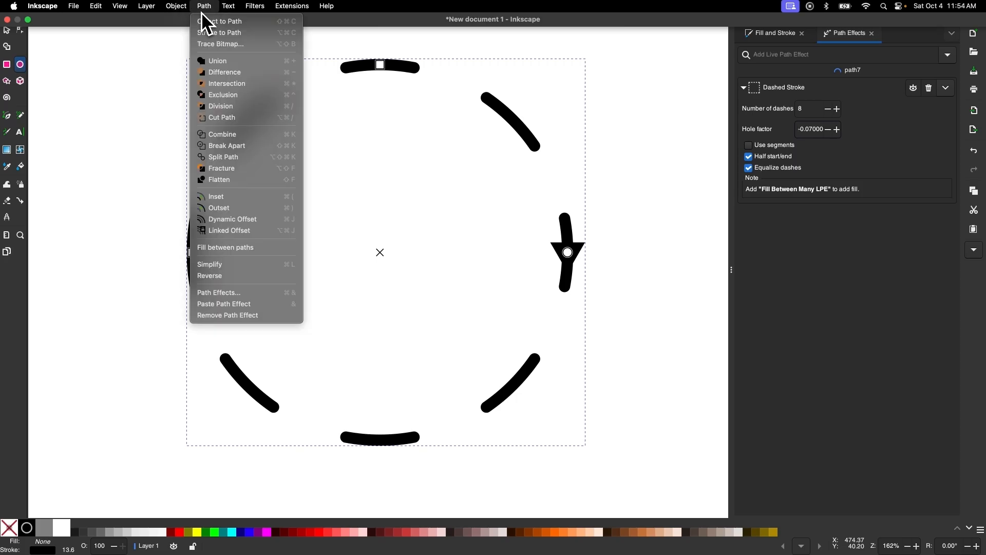
pyautogui.click(225, 21)
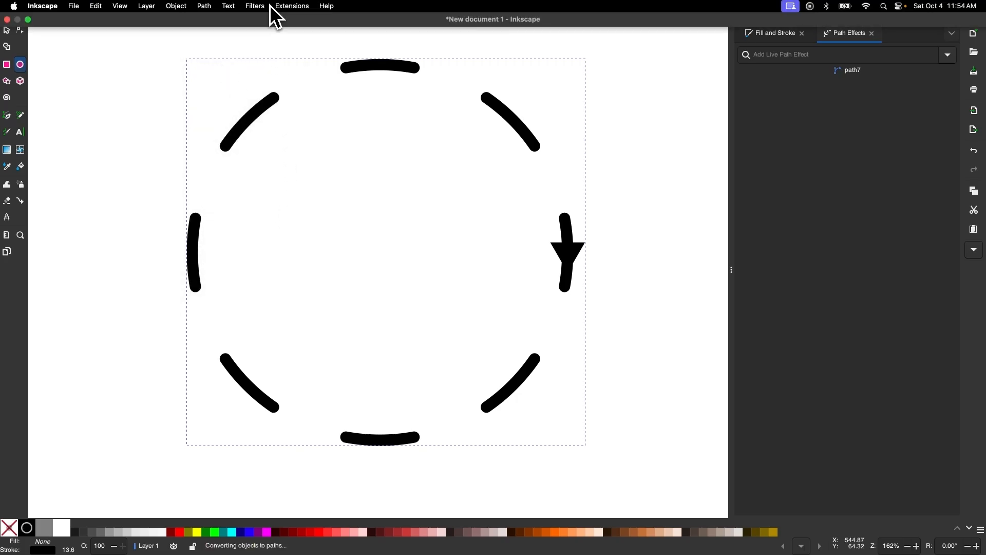
pyautogui.click(203, 6)
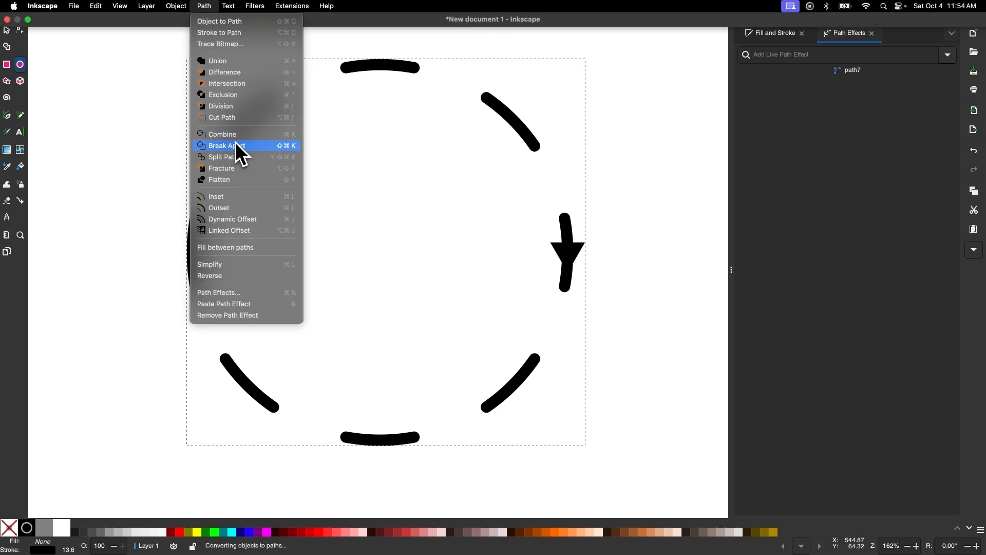
pyautogui.click(225, 145)
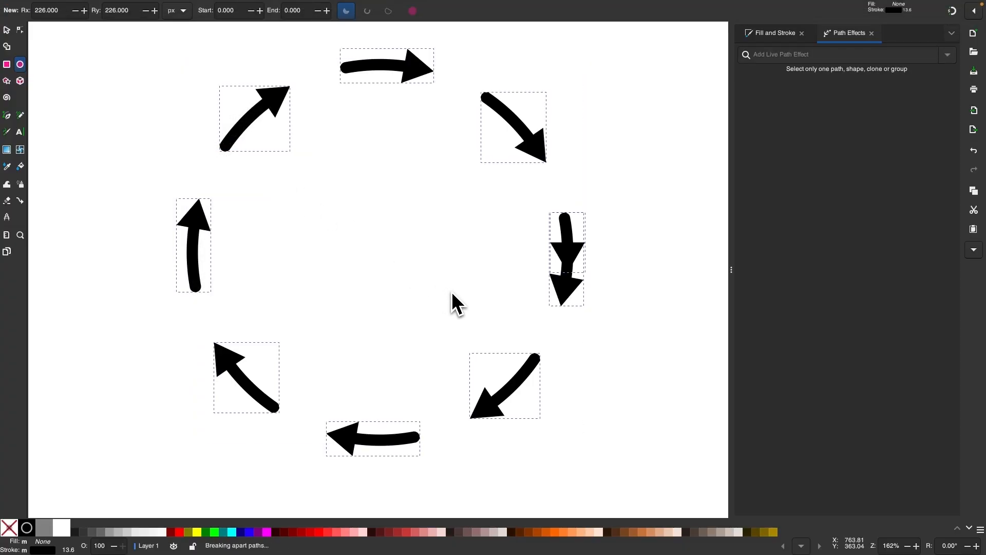
pyautogui.moveTo(455, 287)
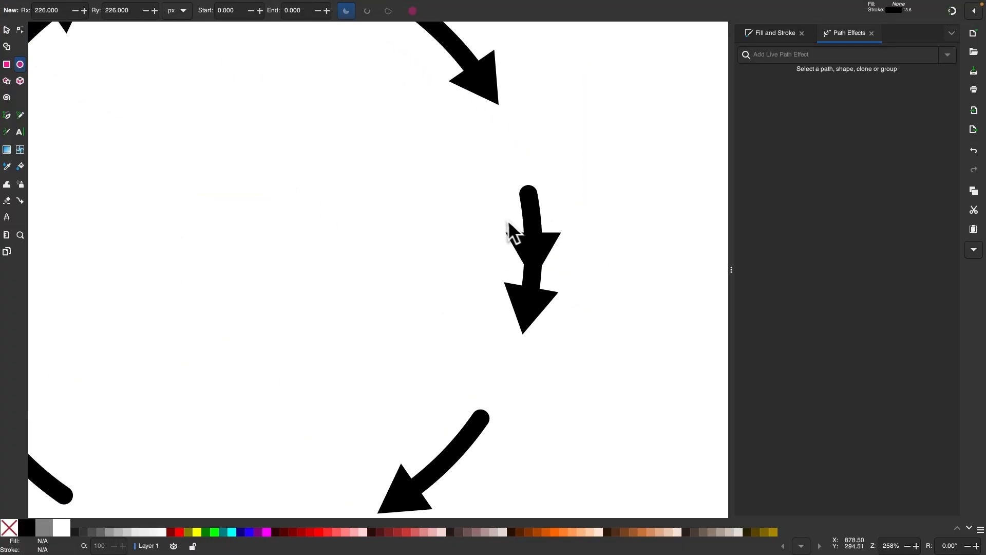
pyautogui.click(7, 30)
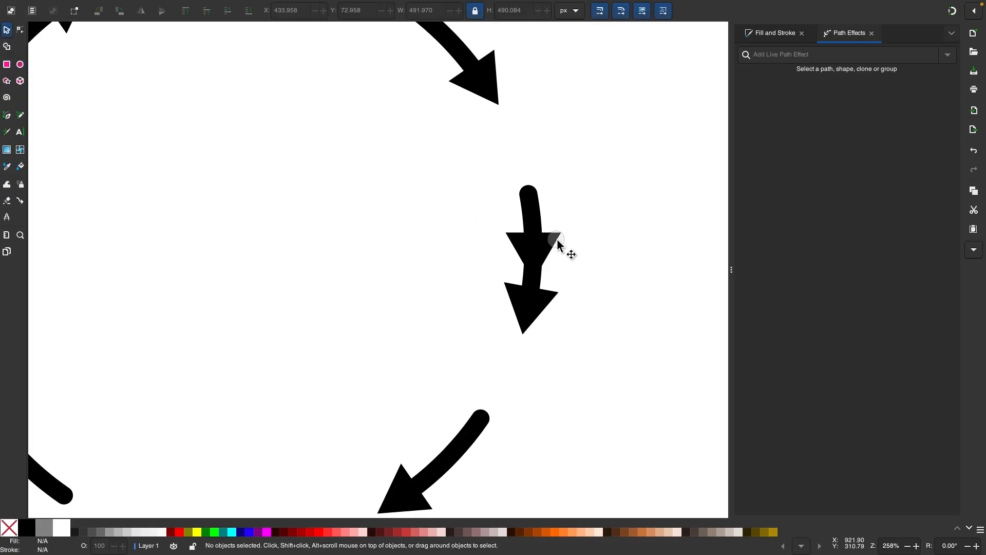
pyautogui.scroll(-3)
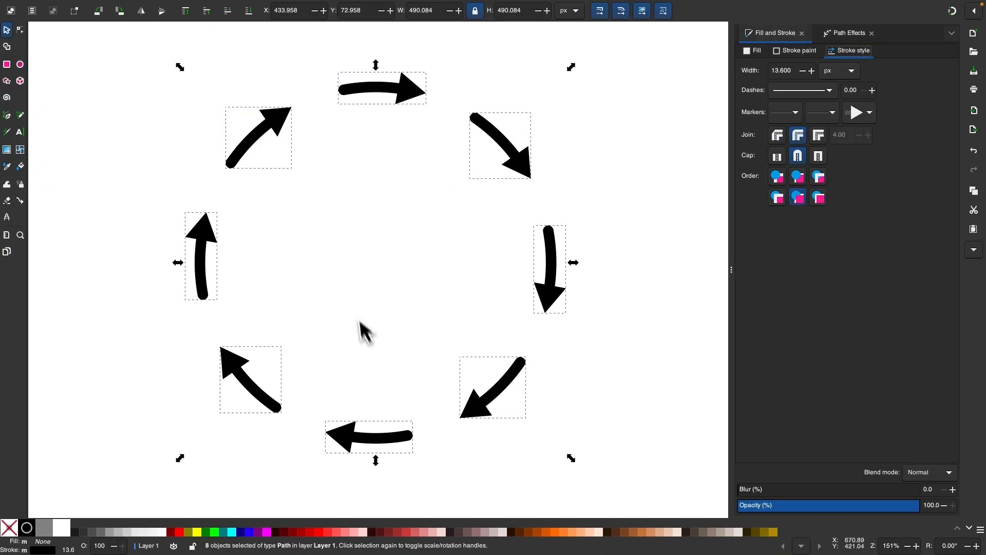
pyautogui.moveTo(225, 243)
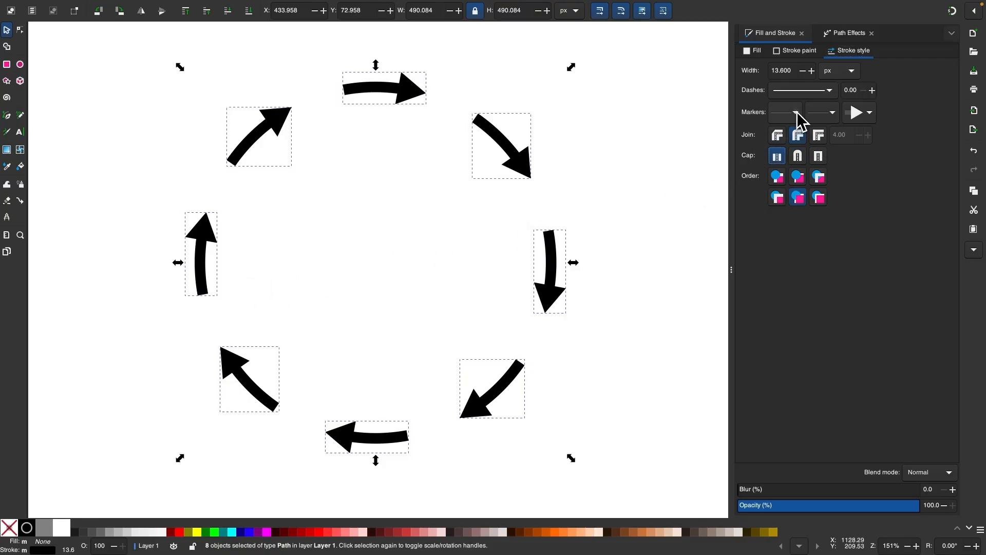
# Step: Set the start marker of all eight arrows to Arrow tail with size 0.400
pyautogui.click(784, 112)
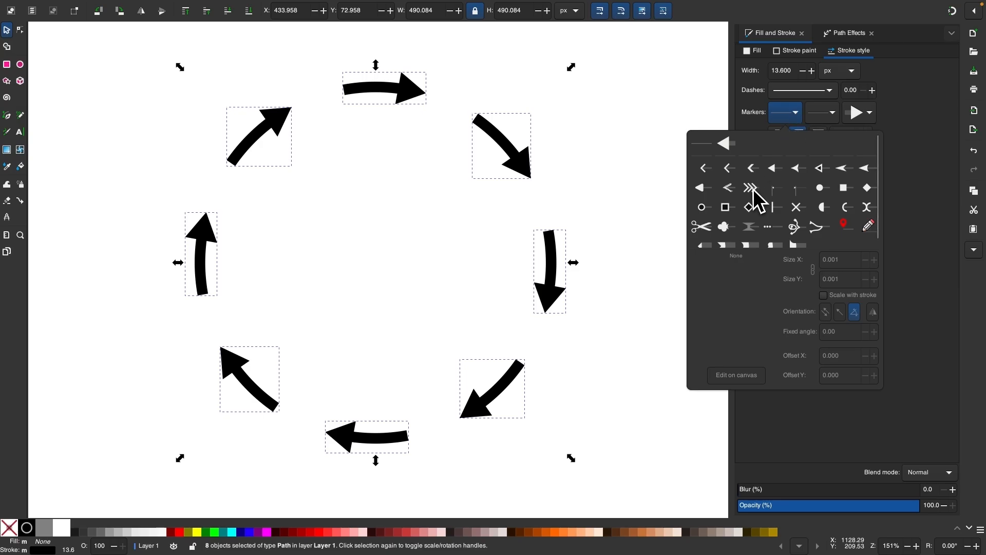
pyautogui.click(750, 187)
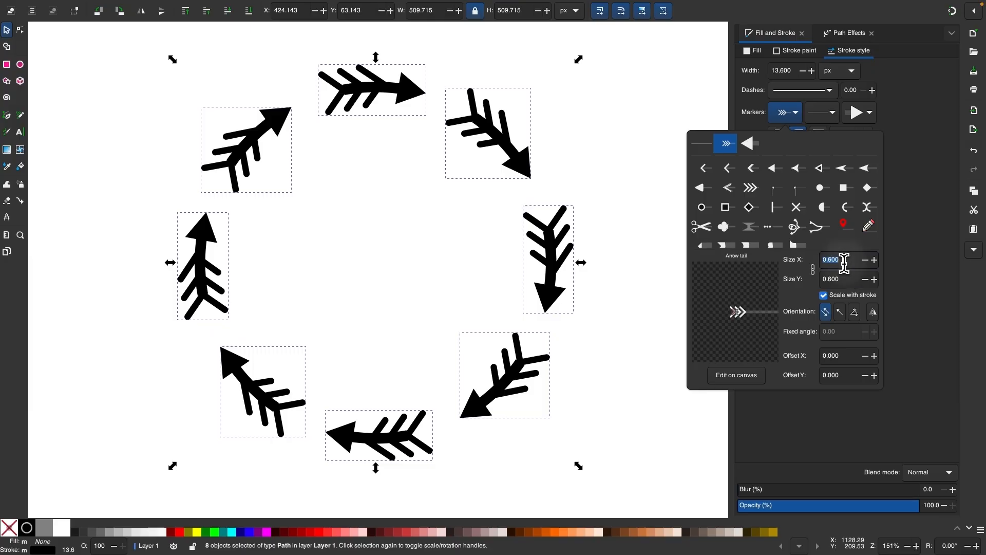
pyautogui.write('0.400')
pyautogui.click(784, 70)
pyautogui.write('5.000')
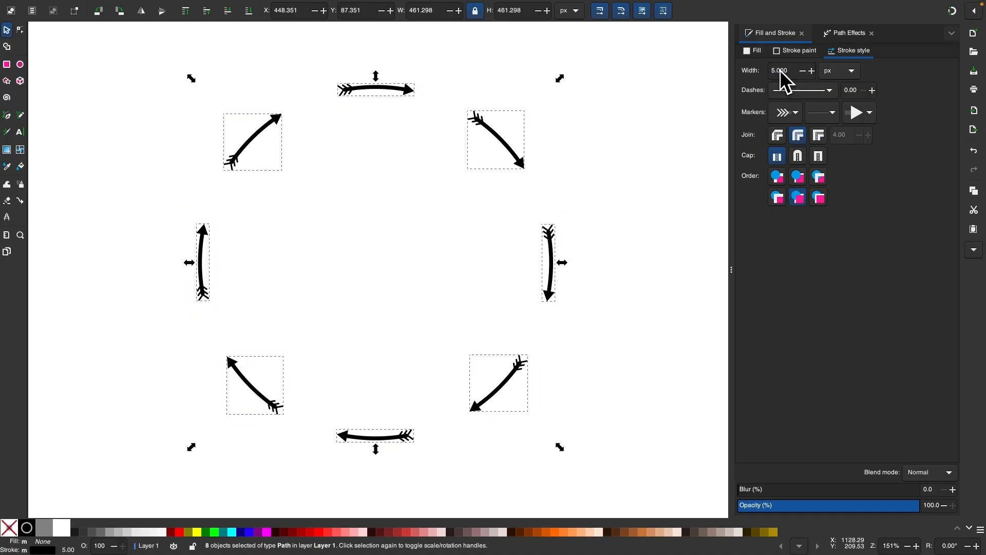
# Step: Swap the start markers to Square and select the marker width value for editing
pyautogui.click(795, 113)
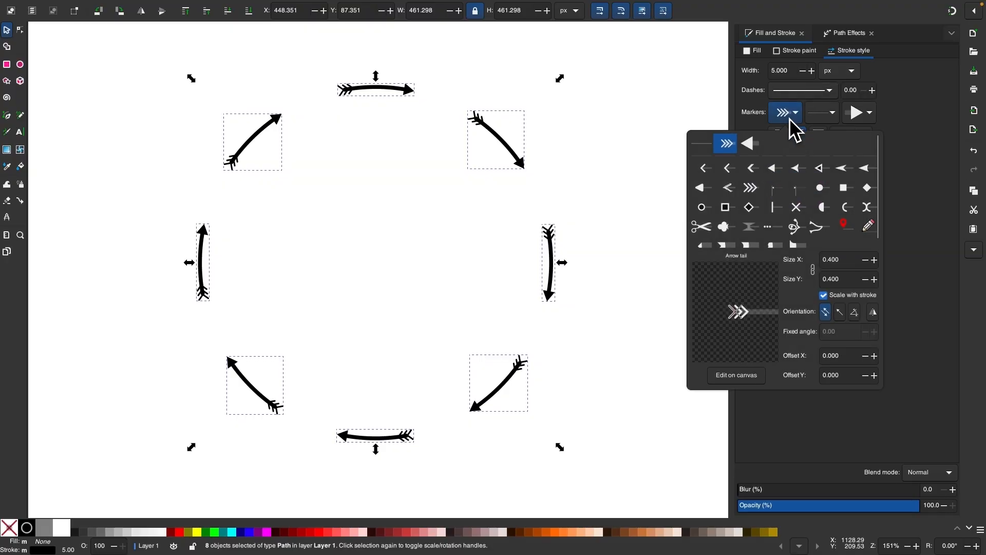
pyautogui.click(845, 187)
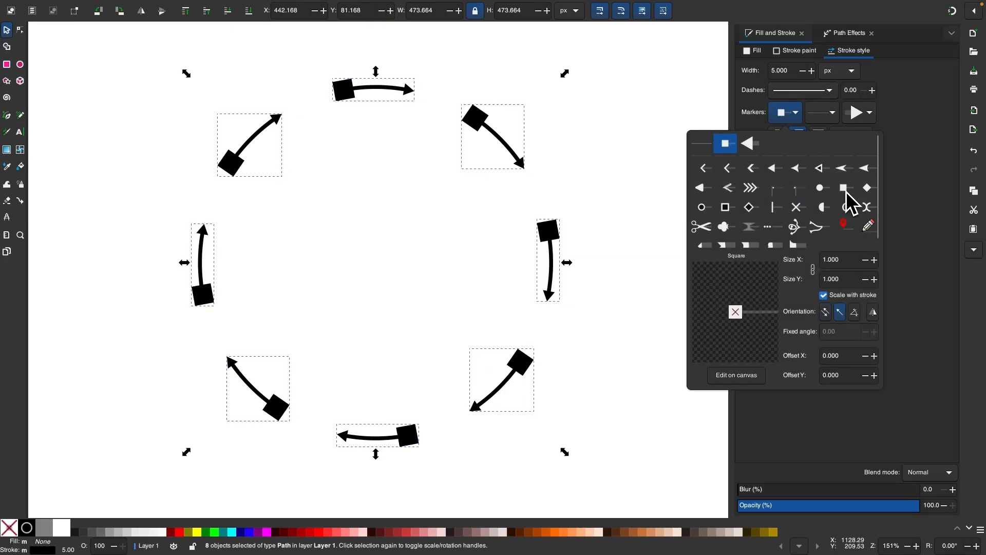
pyautogui.tripleClick(845, 259)
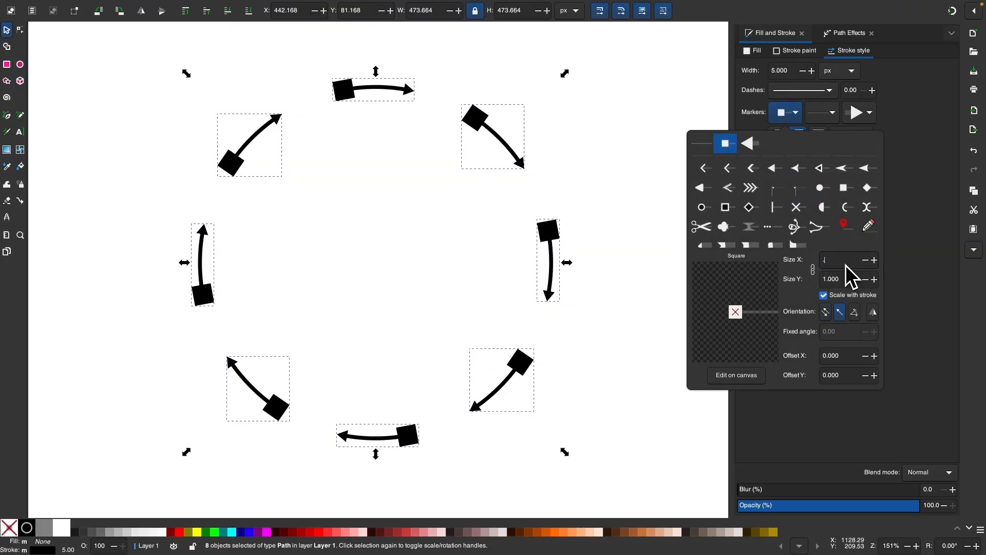
pyautogui.click(747, 143)
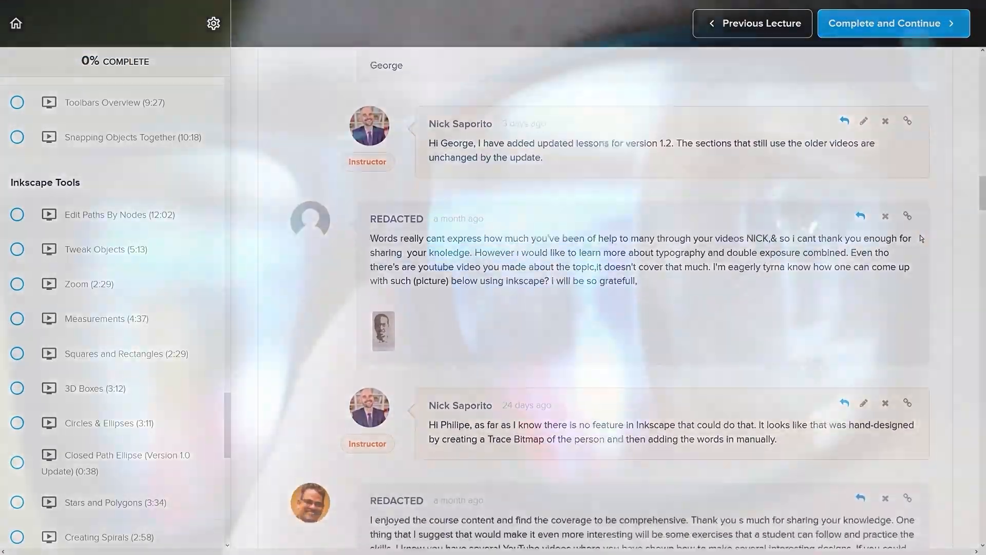
# Step: Scroll the Inkscape Master Class sales page past student testimonials to the enrollment offer
pyautogui.scroll(-3)
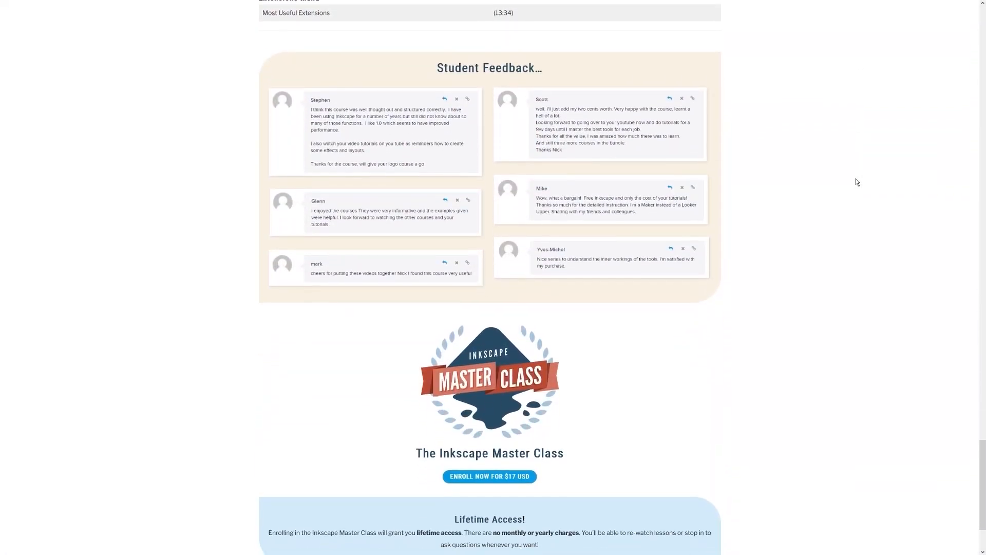